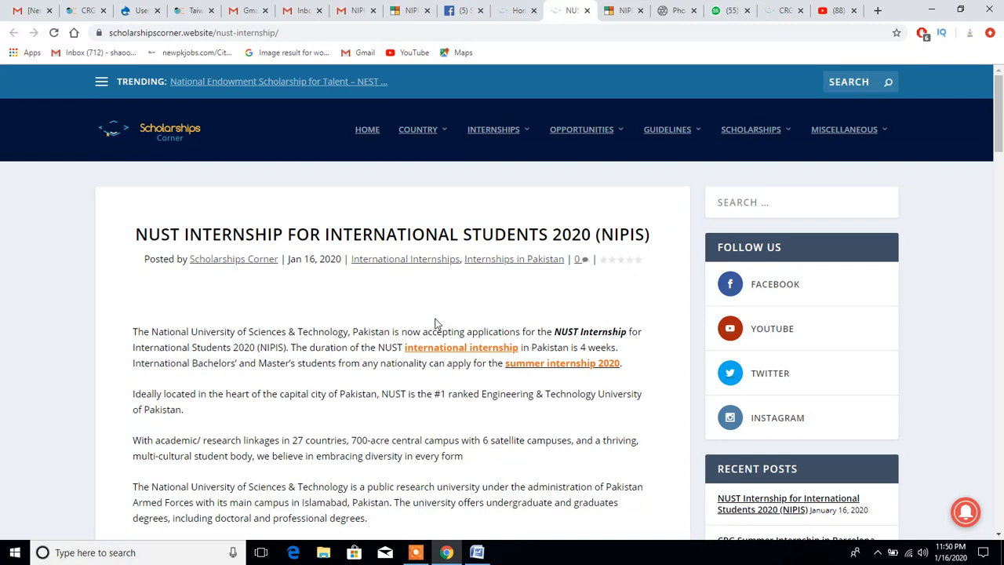
pyautogui.moveTo(835, 10)
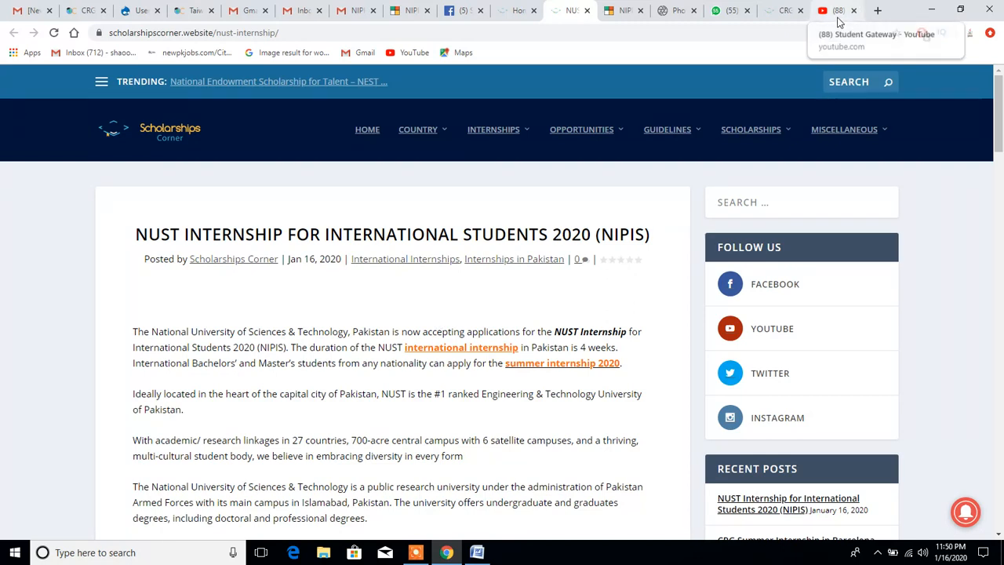
# Switch to the Student Gateway YouTube channel tab showing its recent uploads.
pyautogui.click(835, 10)
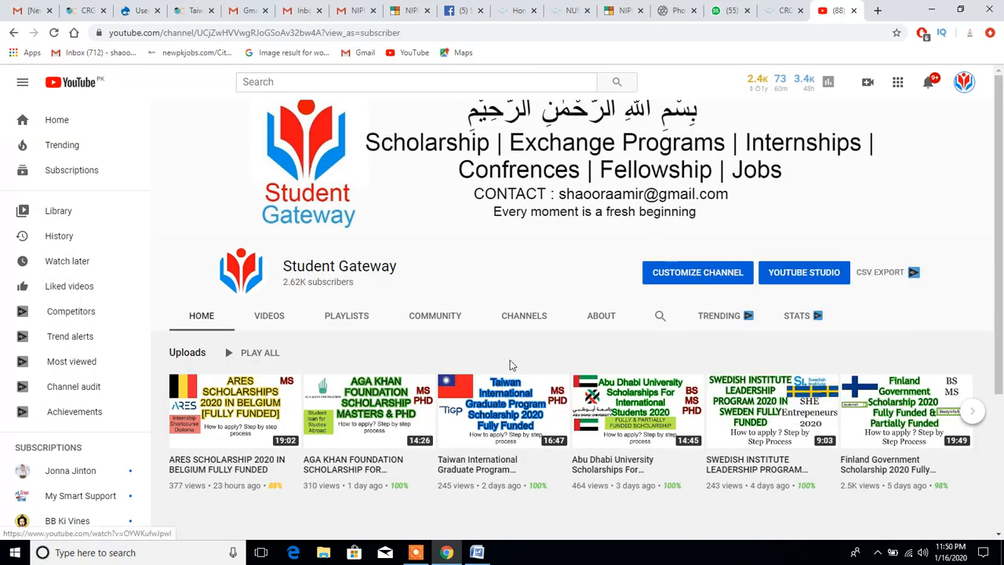
pyautogui.moveTo(529, 352)
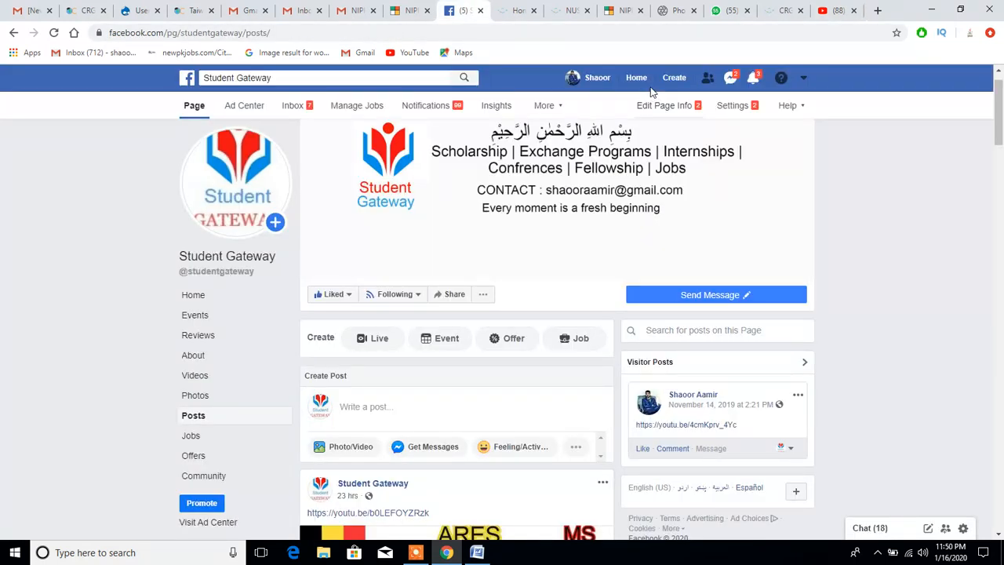
pyautogui.moveTo(737, 55)
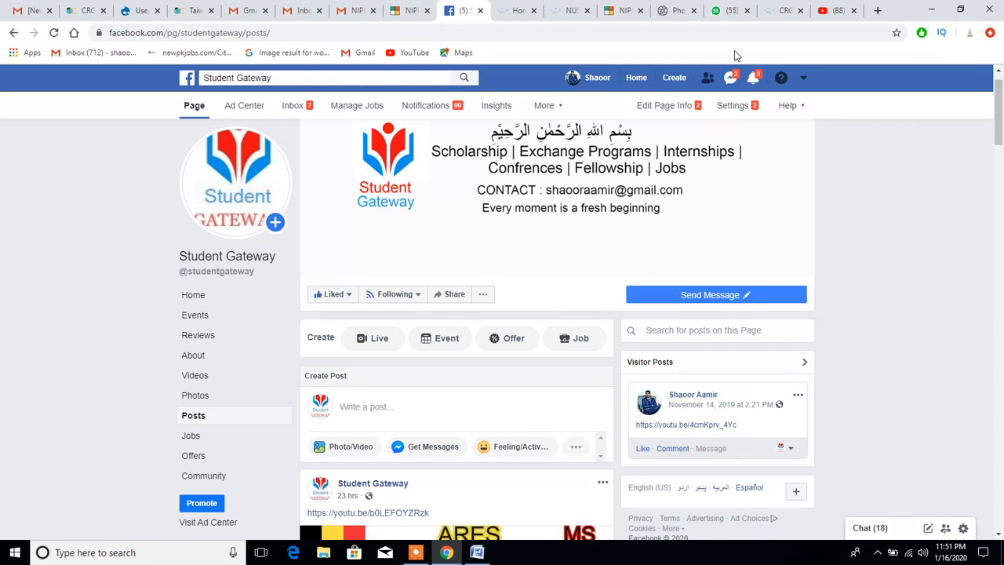
pyautogui.moveTo(461, 122)
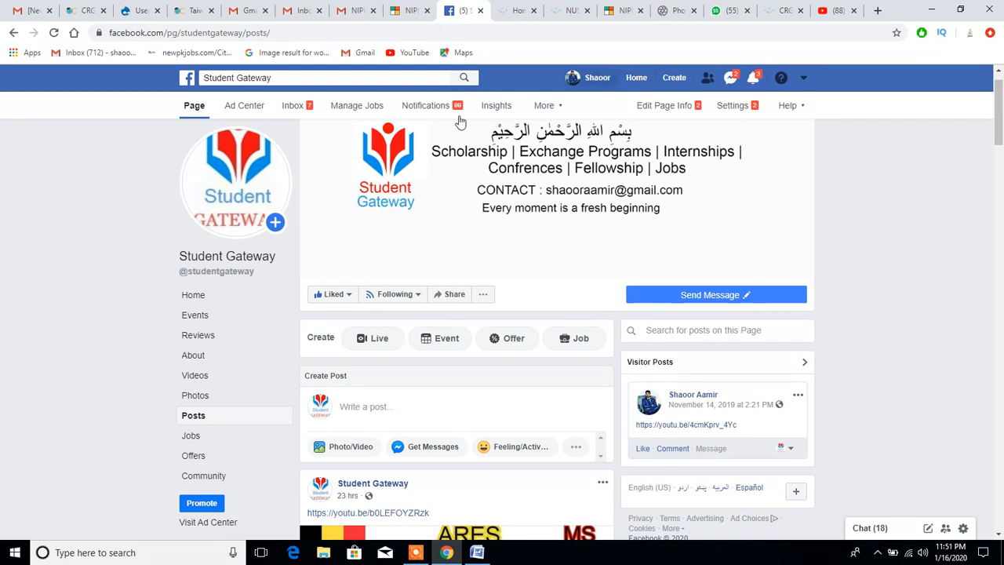
# Read the NUST internship article through its fields, Why NUST, benefits and eligibility sections.
pyautogui.click(568, 11)
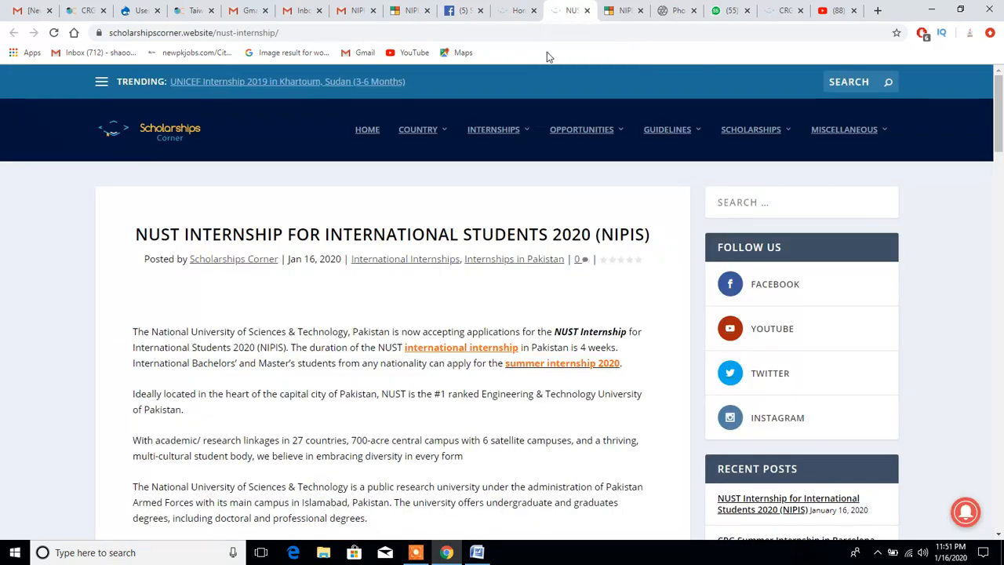
pyautogui.scroll(-3)
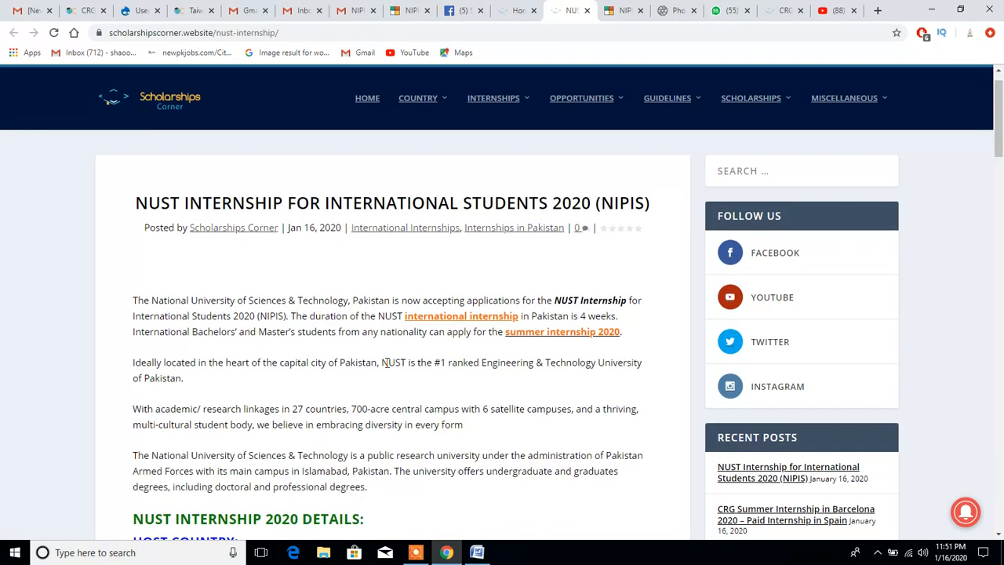
pyautogui.scroll(-3)
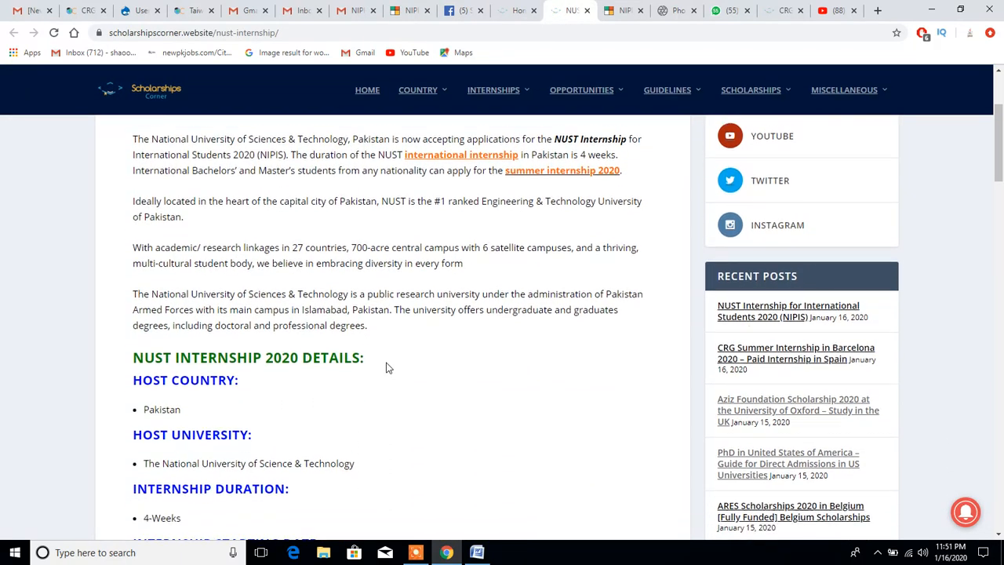
pyautogui.scroll(-3)
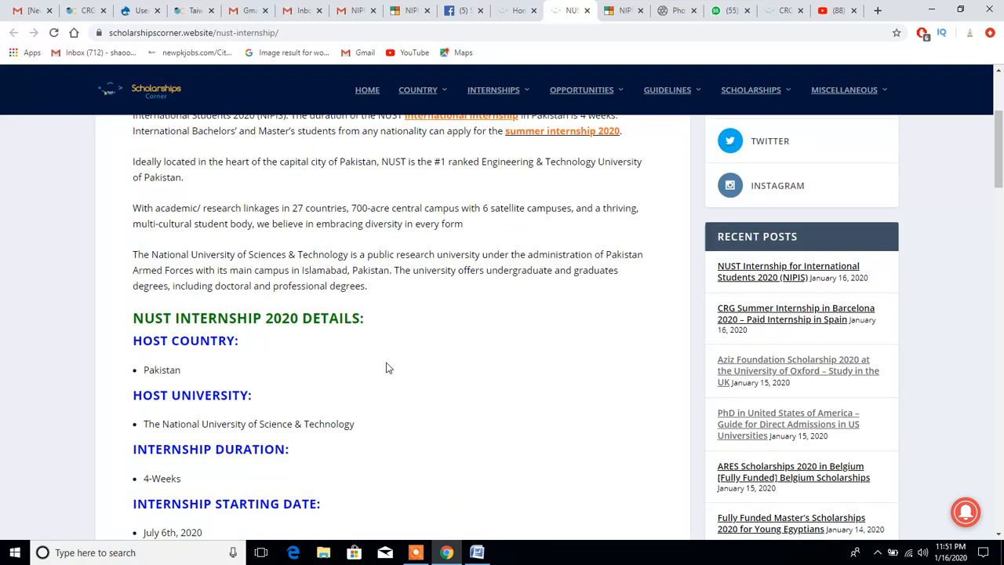
pyautogui.scroll(-3)
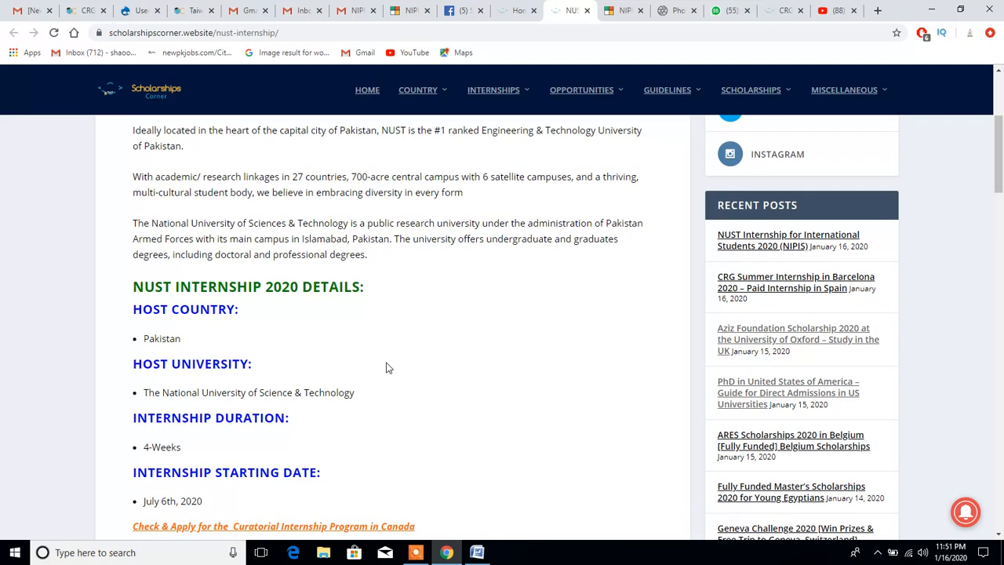
pyautogui.scroll(-3)
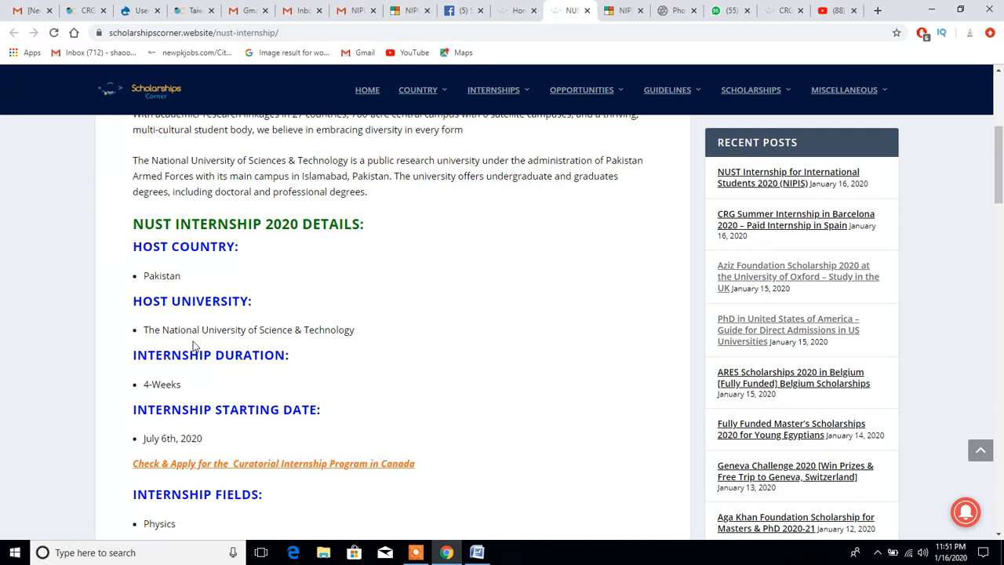
pyautogui.moveTo(466, 339)
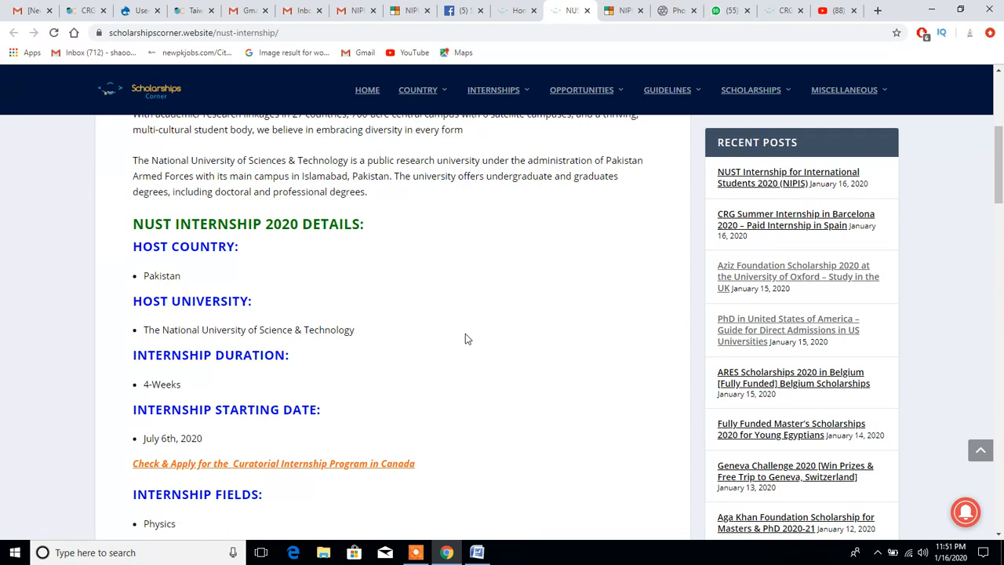
pyautogui.scroll(-3)
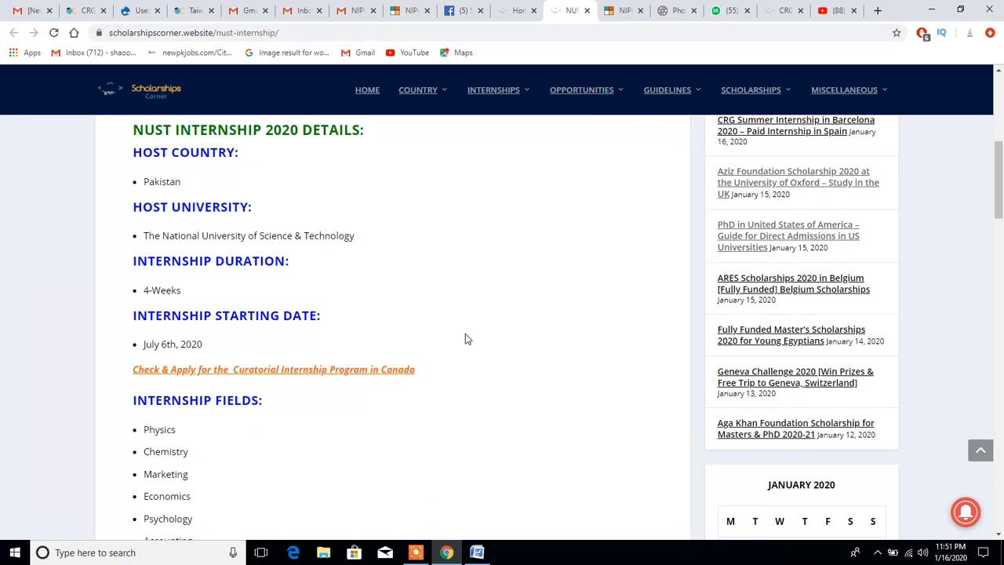
pyautogui.scroll(-3)
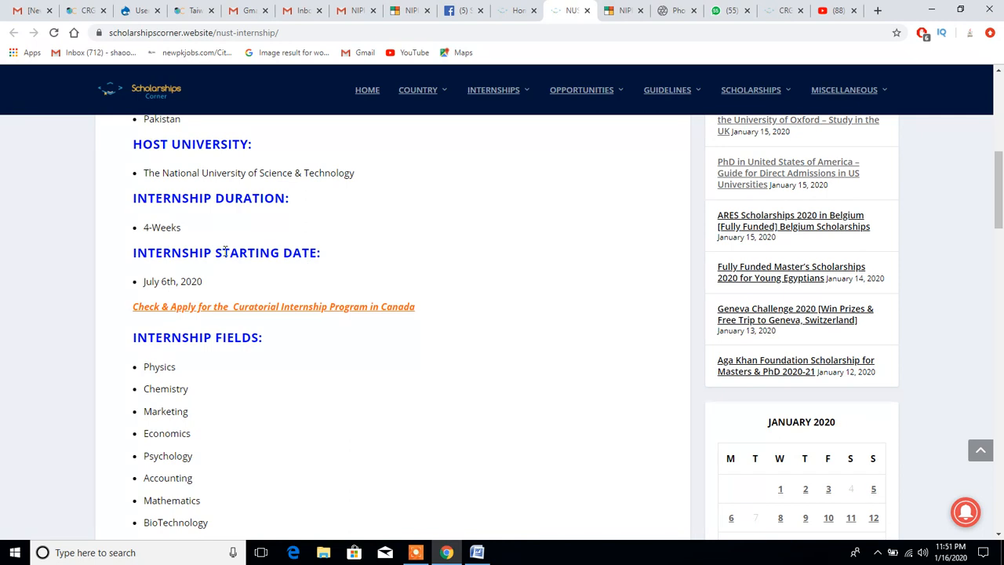
pyautogui.scroll(-3)
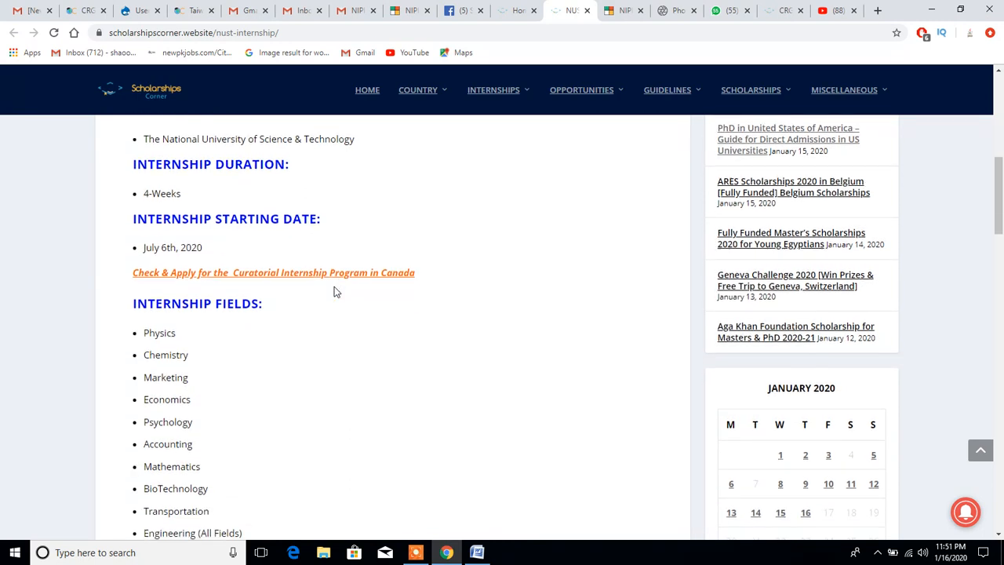
pyautogui.scroll(-3)
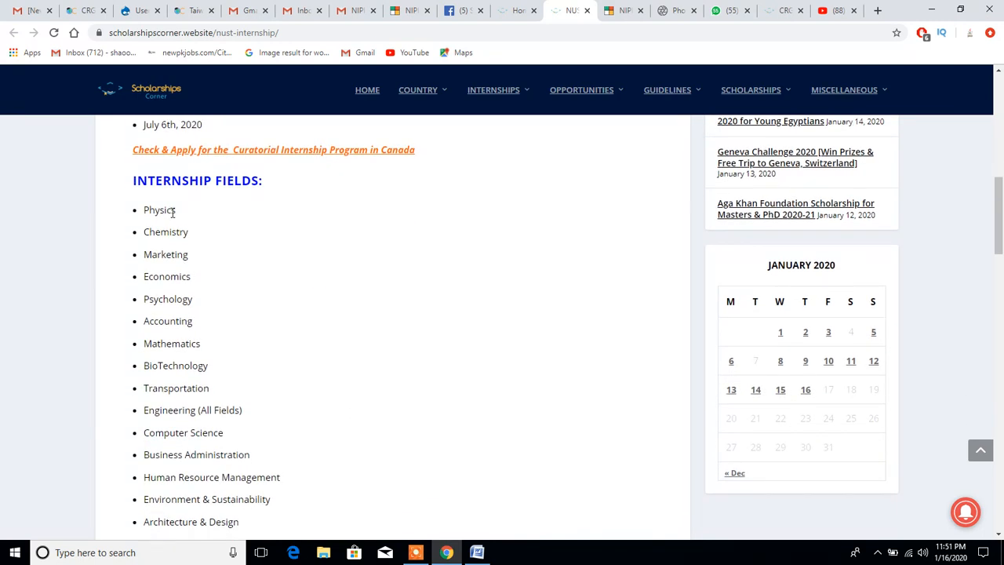
pyautogui.scroll(-3)
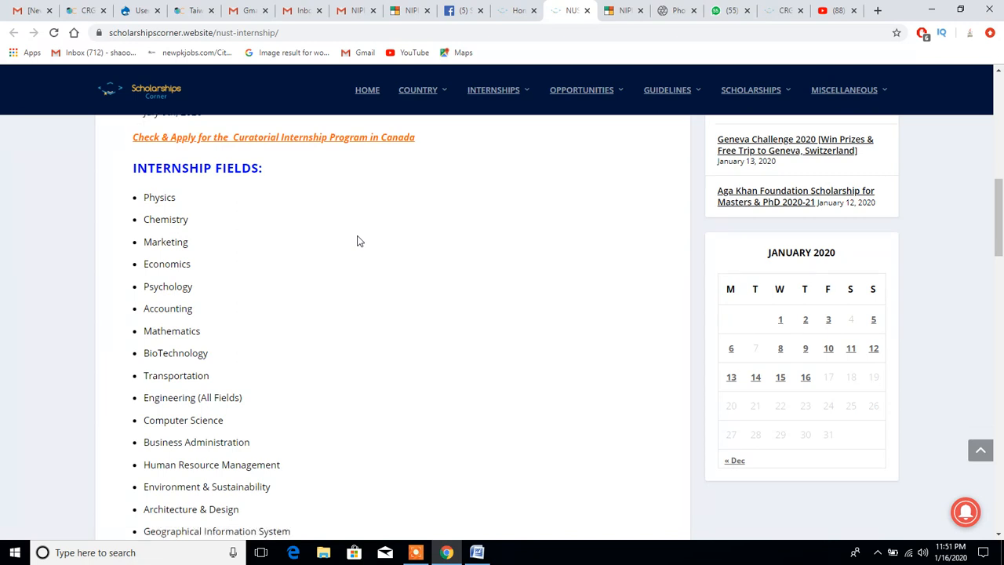
pyautogui.scroll(-3)
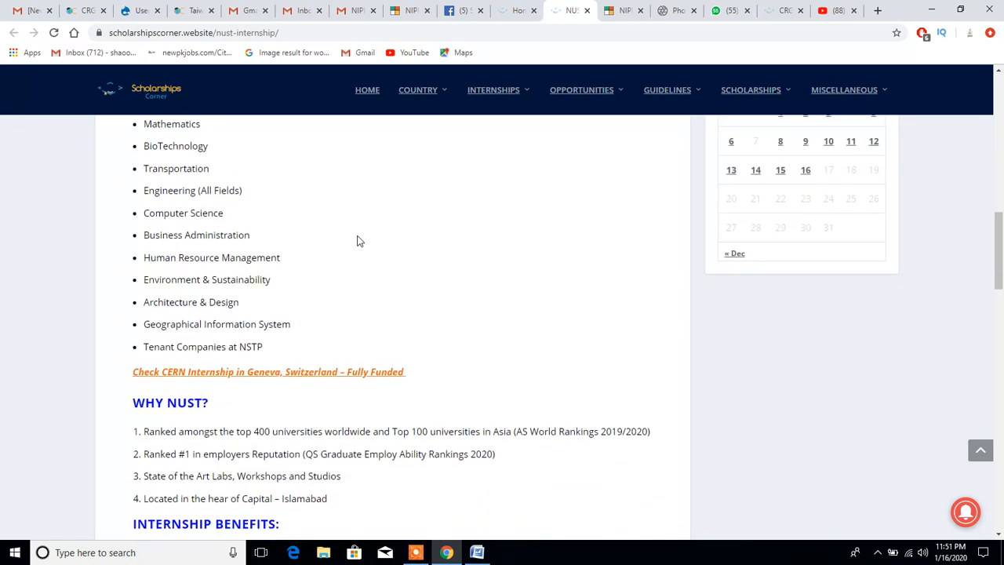
pyautogui.scroll(-3)
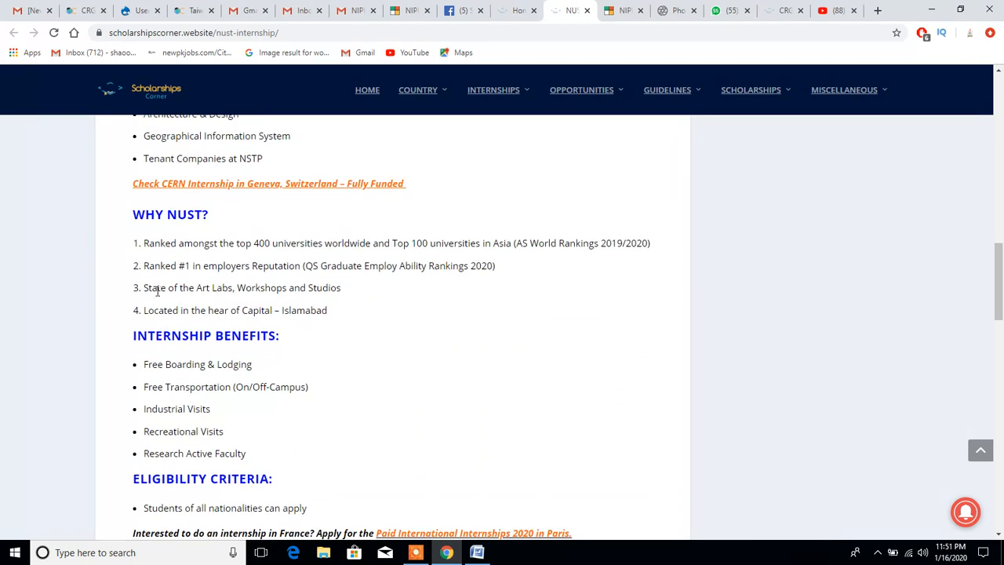
pyautogui.moveTo(265, 256)
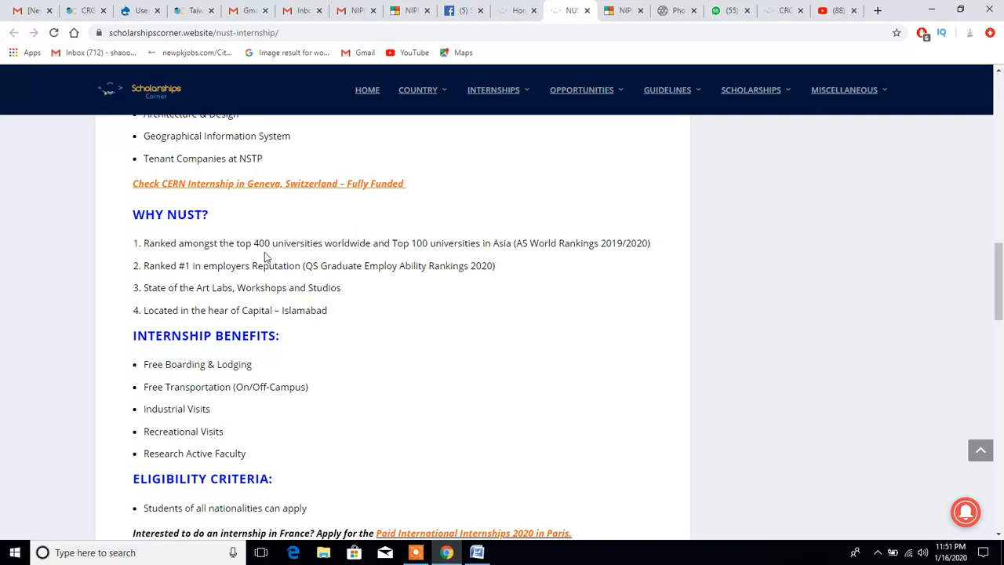
pyautogui.moveTo(386, 257)
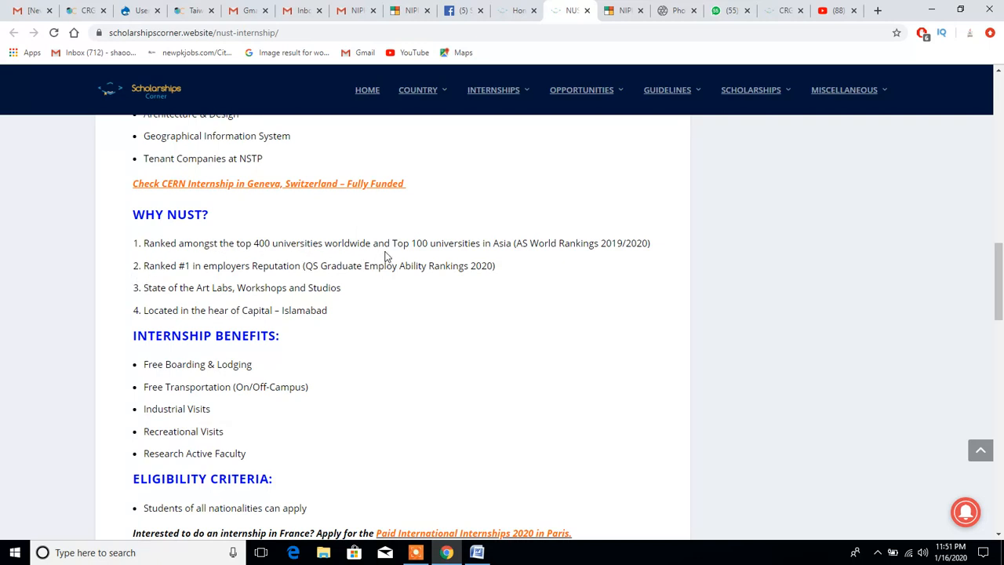
pyautogui.moveTo(515, 258)
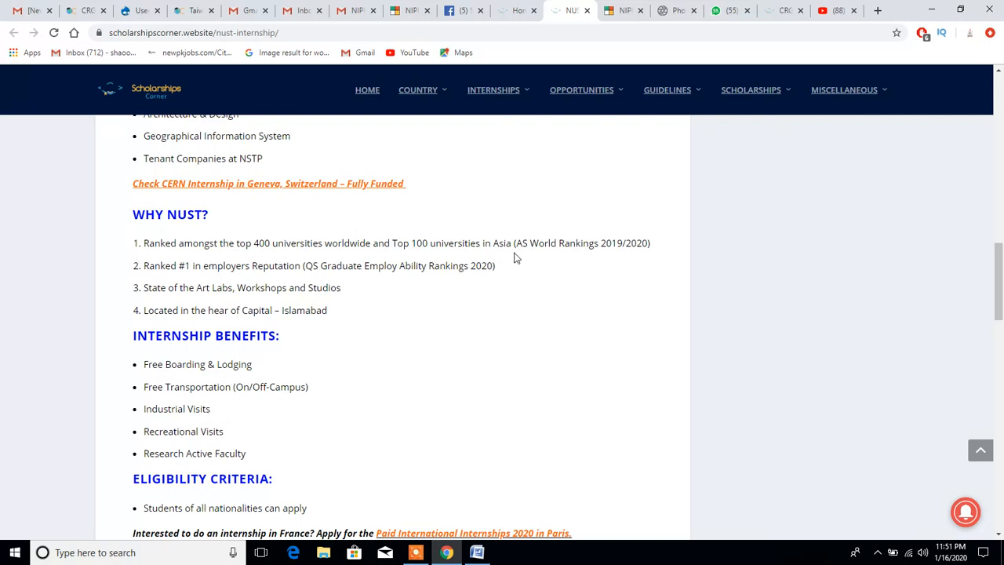
pyautogui.moveTo(171, 277)
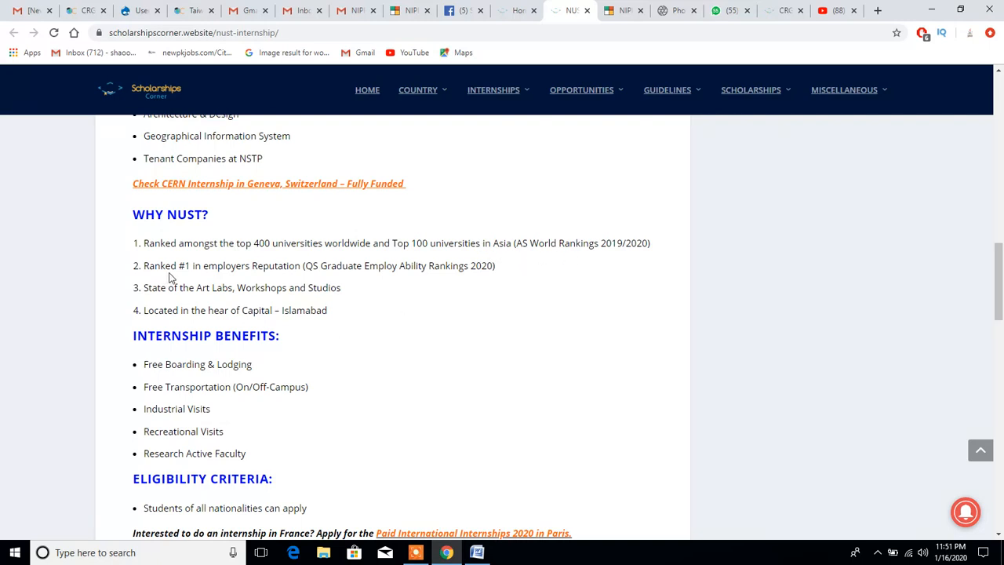
pyautogui.moveTo(267, 270)
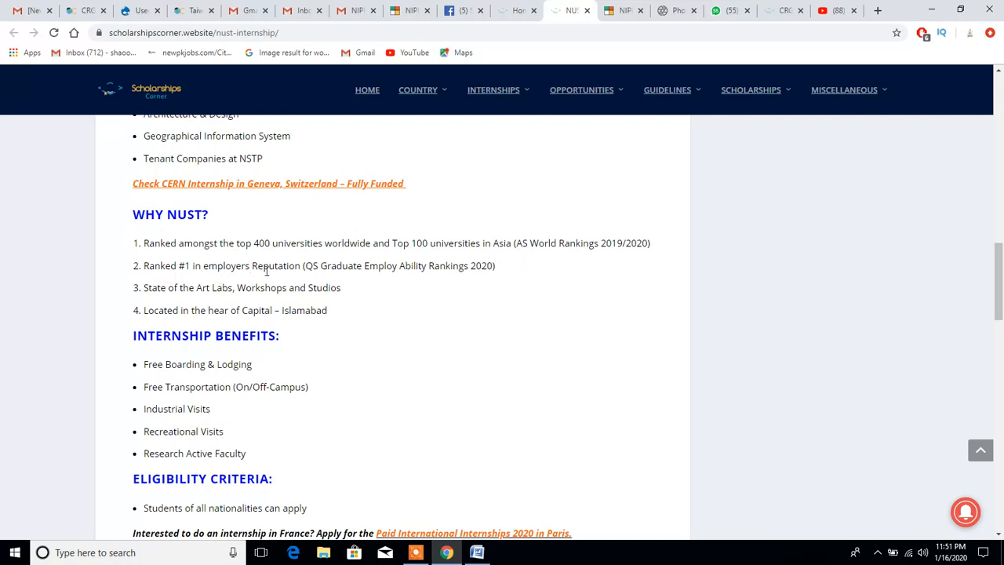
pyautogui.moveTo(459, 286)
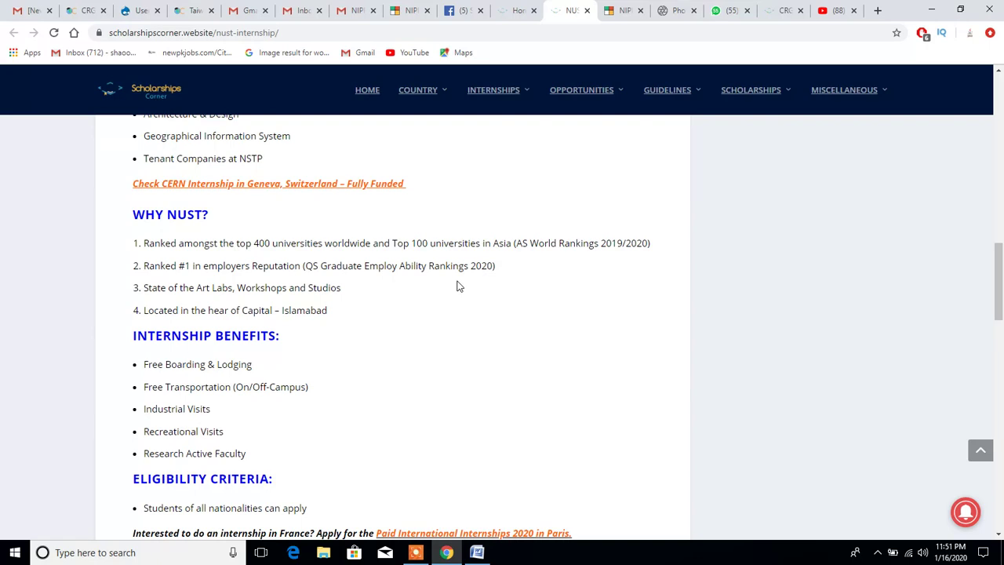
# Review the Apply Now section and 31 March 2020 deadline, then return to NIPIS registration.
pyautogui.scroll(-3)
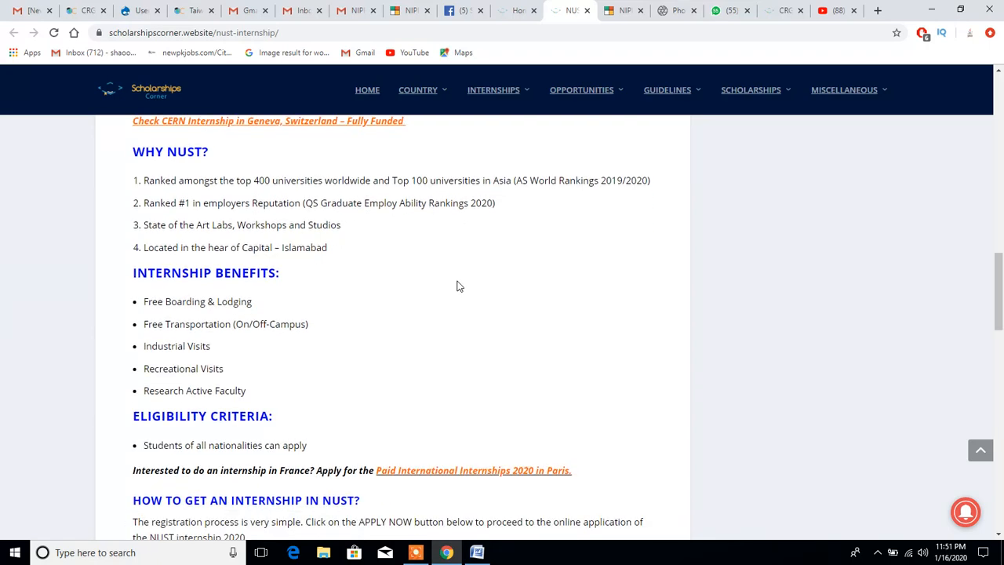
pyautogui.scroll(-3)
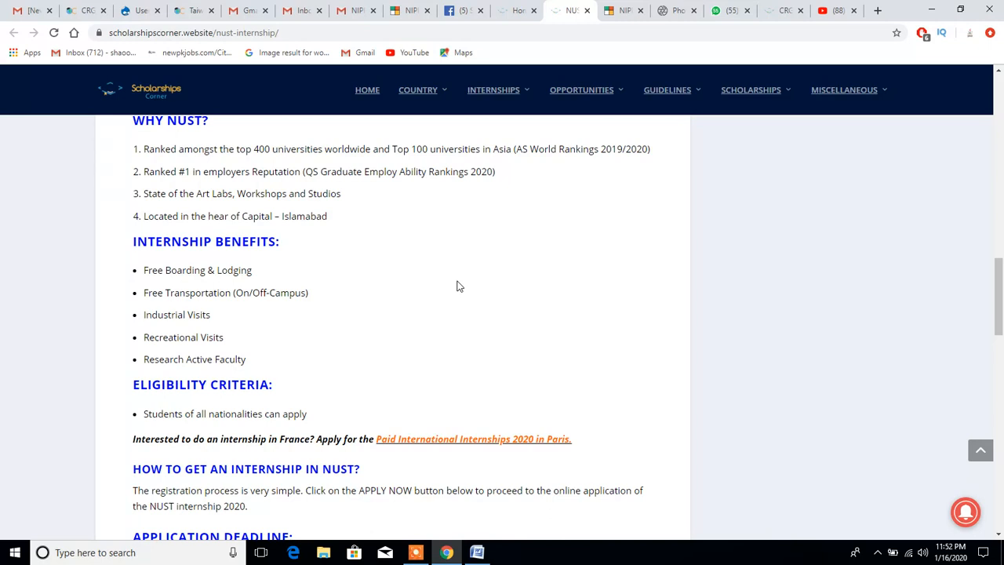
pyautogui.scroll(-3)
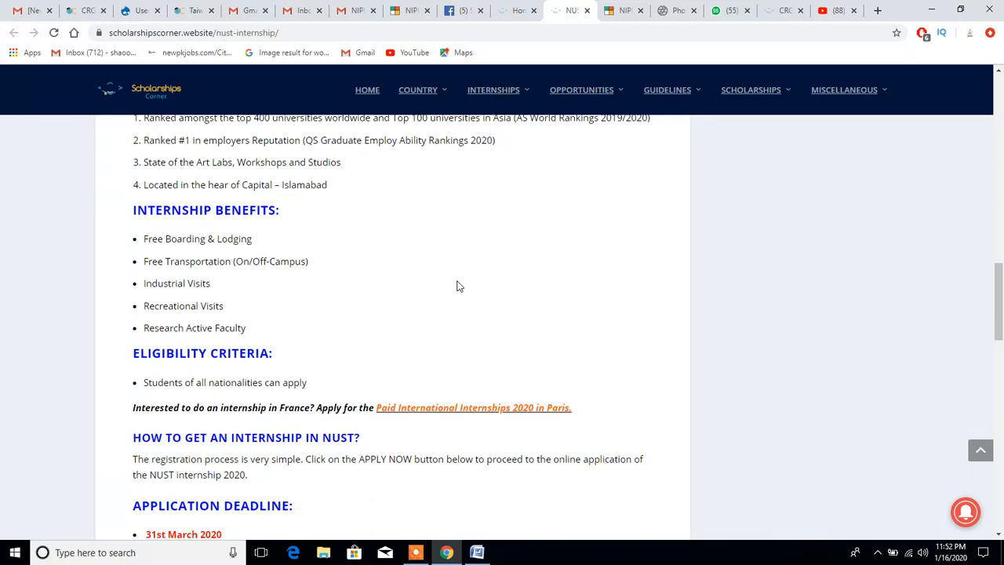
pyautogui.scroll(-3)
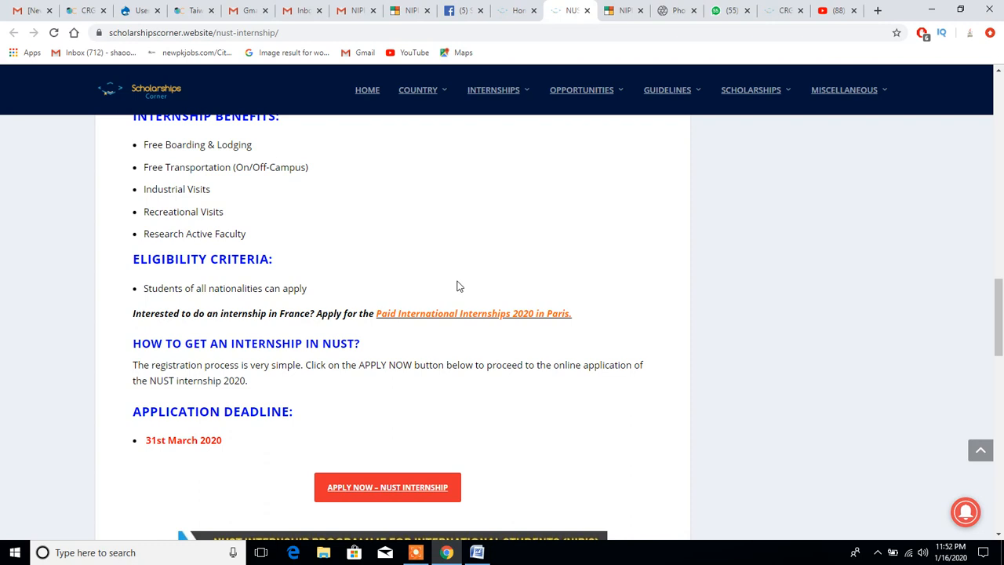
pyautogui.scroll(-3)
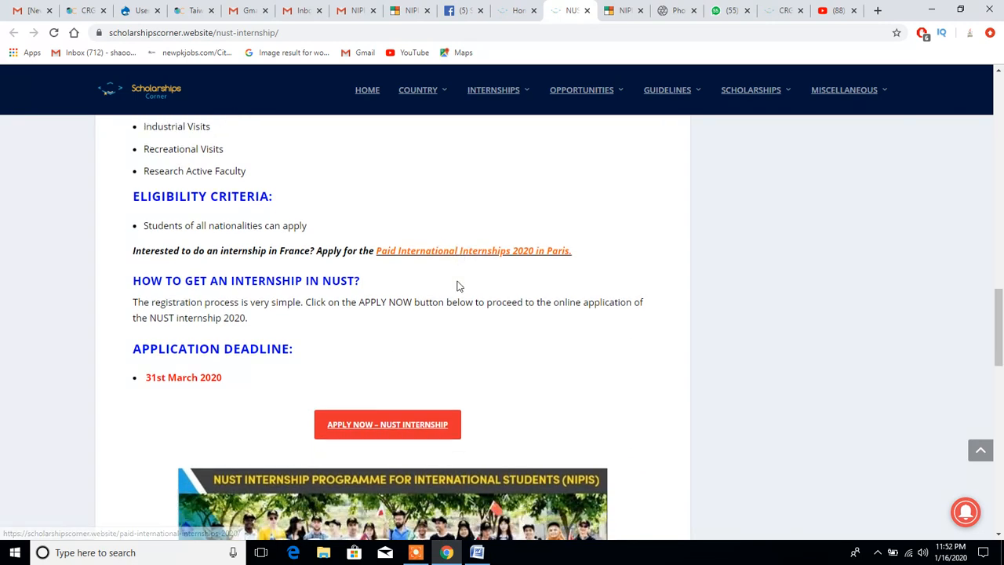
pyautogui.moveTo(321, 332)
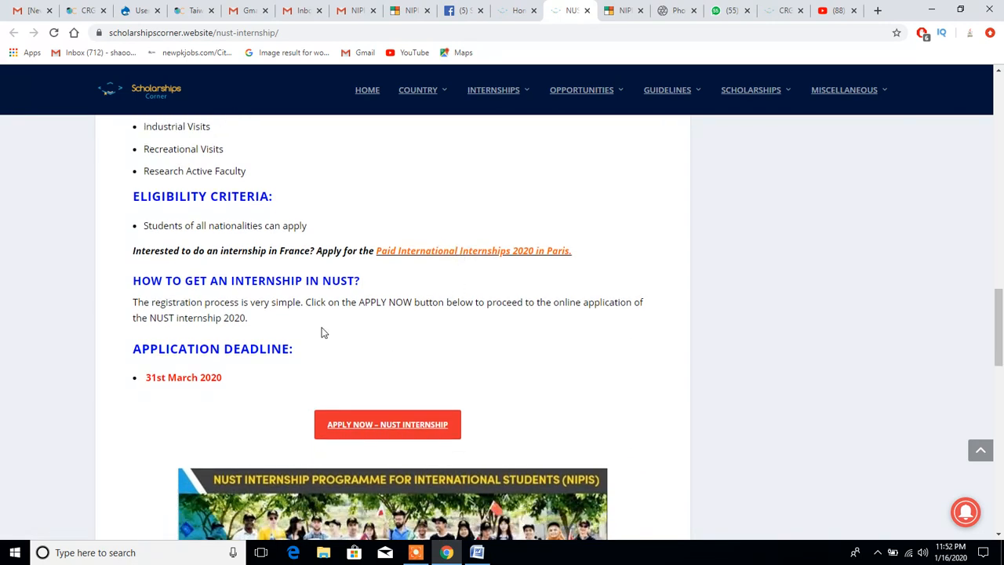
pyautogui.moveTo(396, 432)
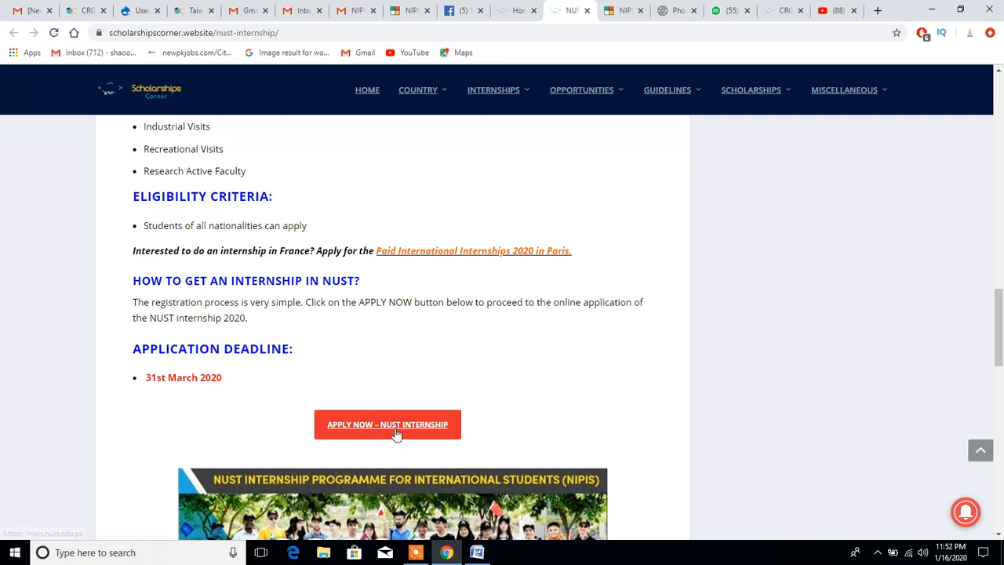
pyautogui.moveTo(396, 432)
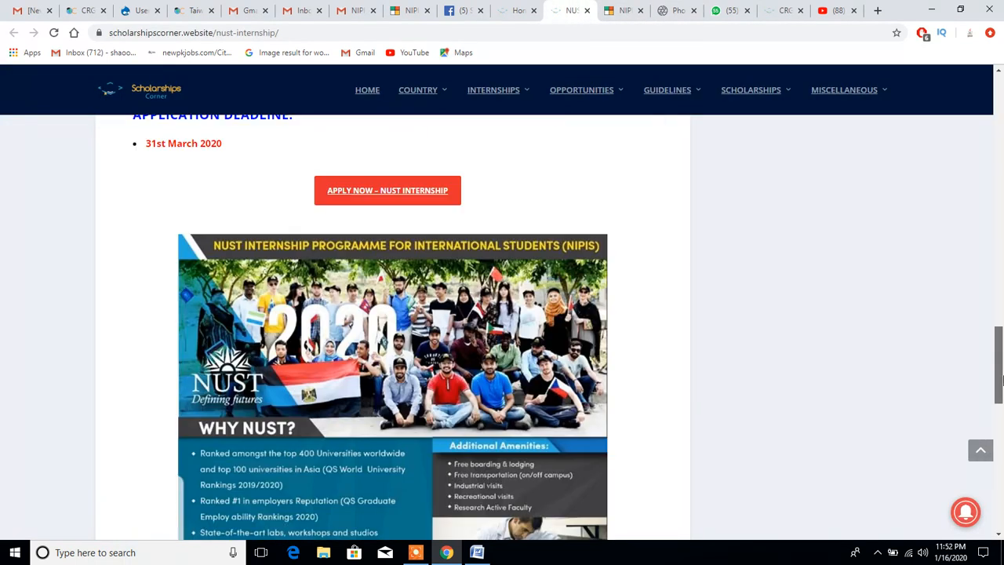
pyautogui.scroll(-3)
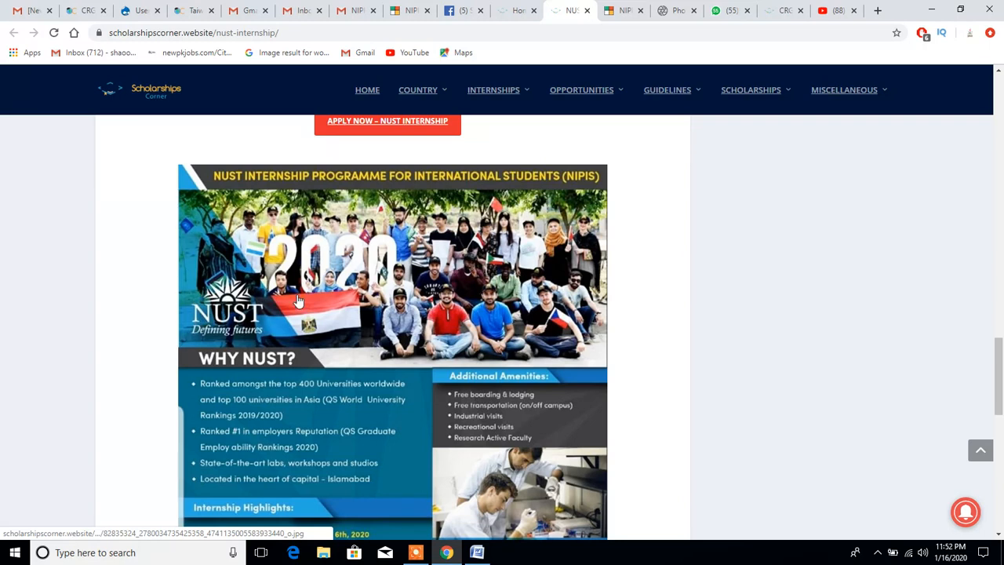
pyautogui.moveTo(933, 375)
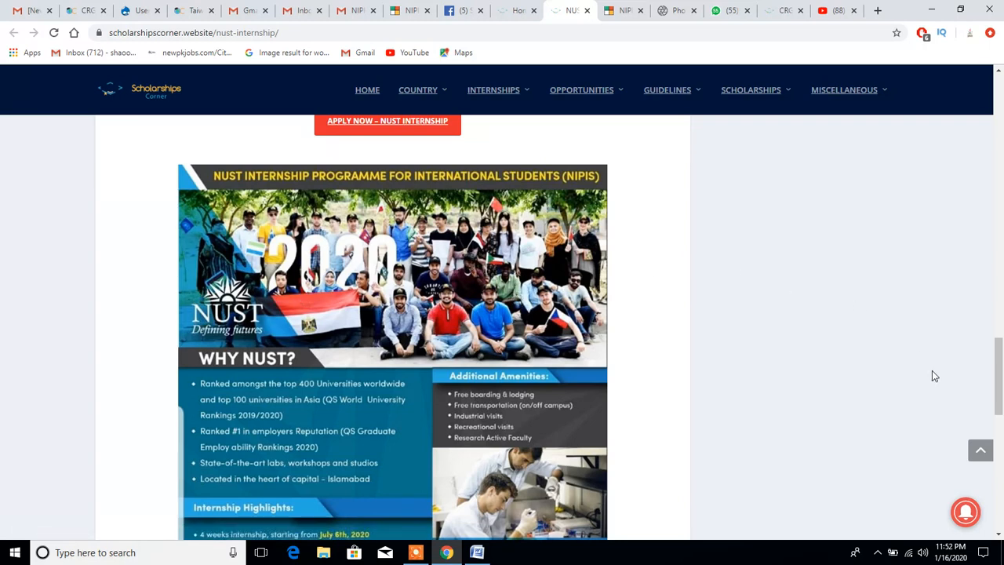
pyautogui.moveTo(998, 373)
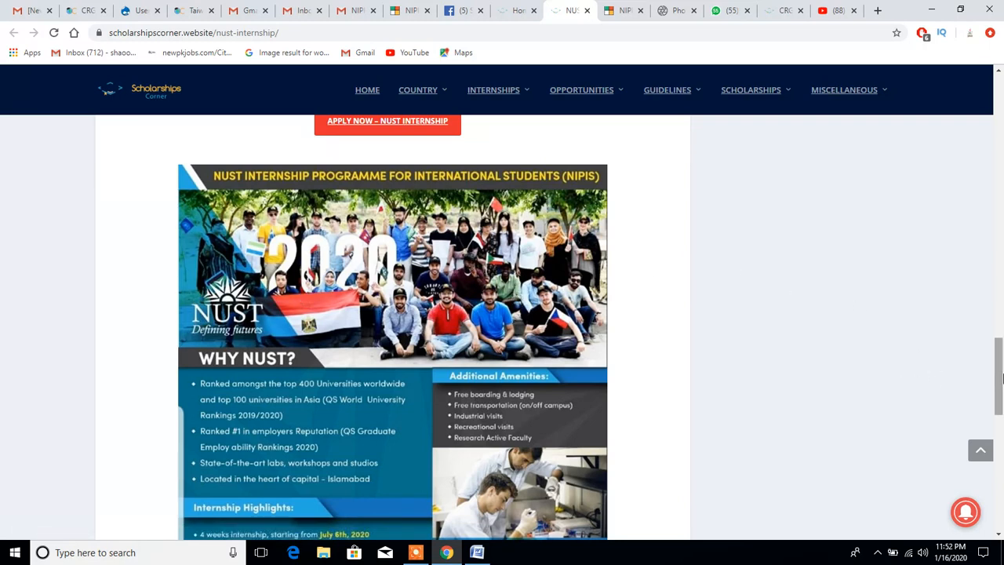
pyautogui.scroll(-3)
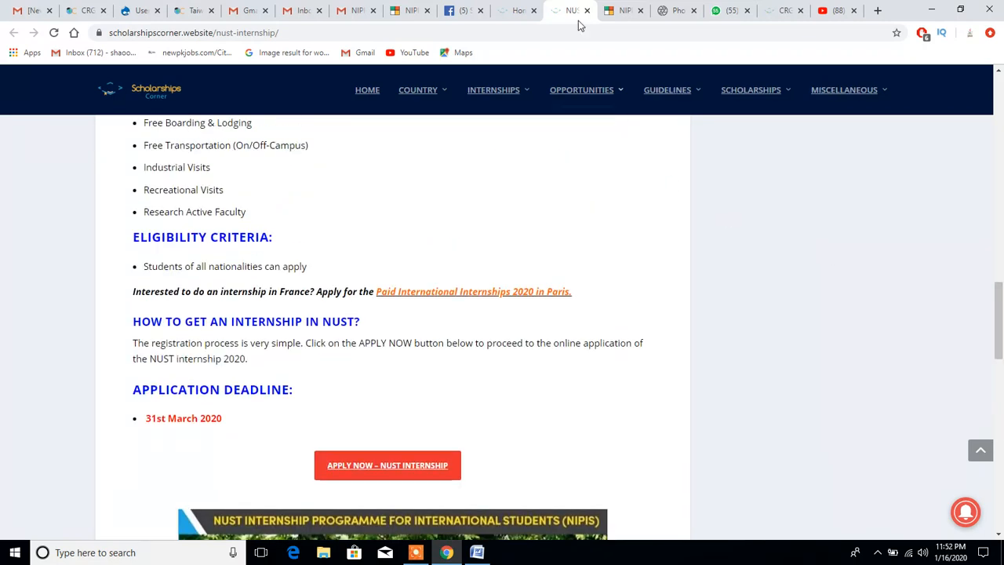
pyautogui.click(622, 10)
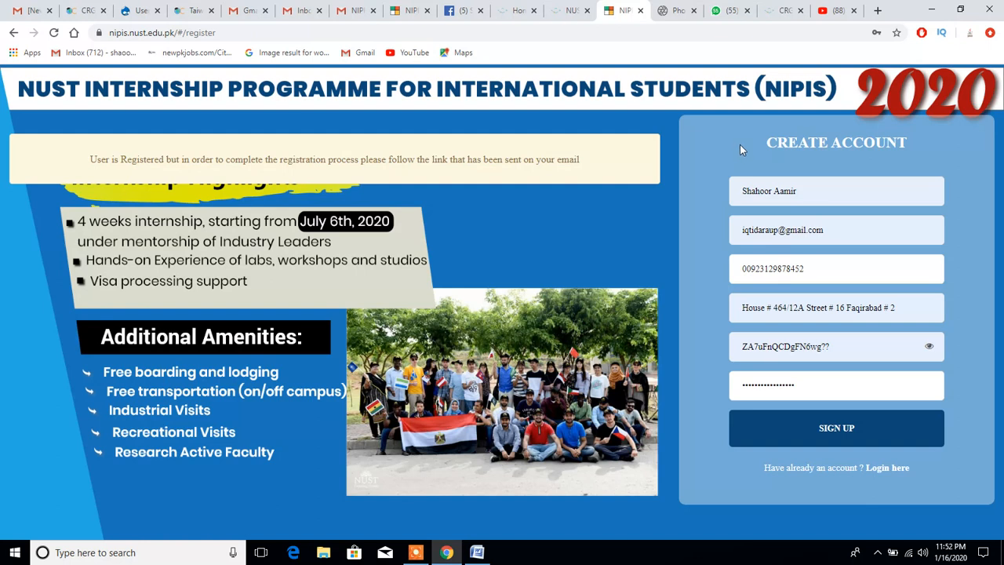
pyautogui.moveTo(853, 294)
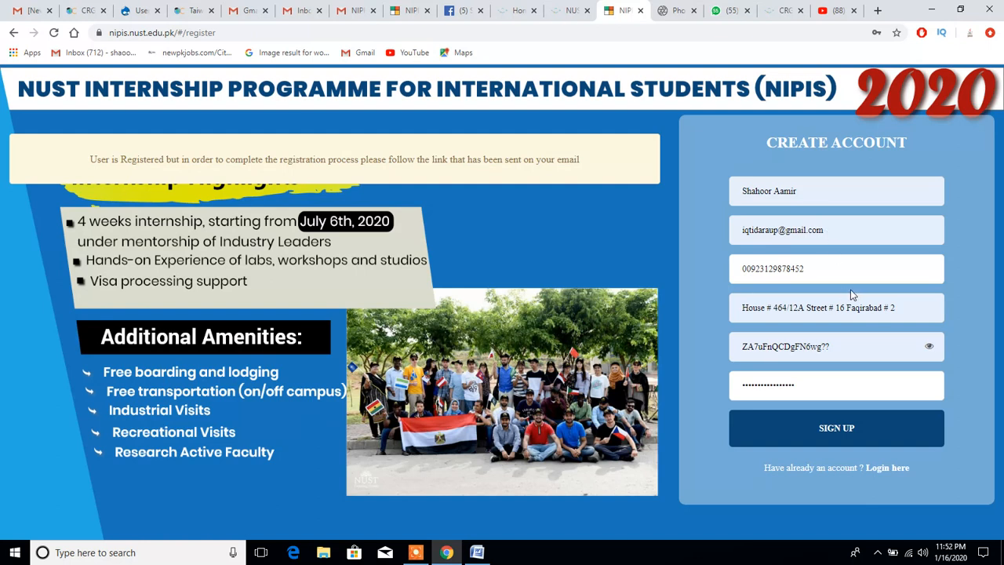
pyautogui.moveTo(782, 258)
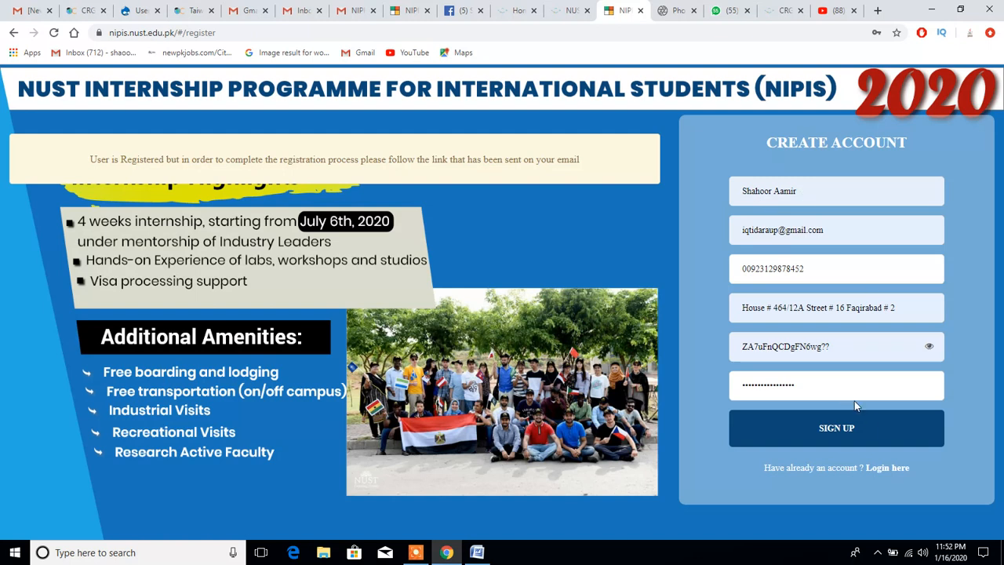
pyautogui.moveTo(887, 468)
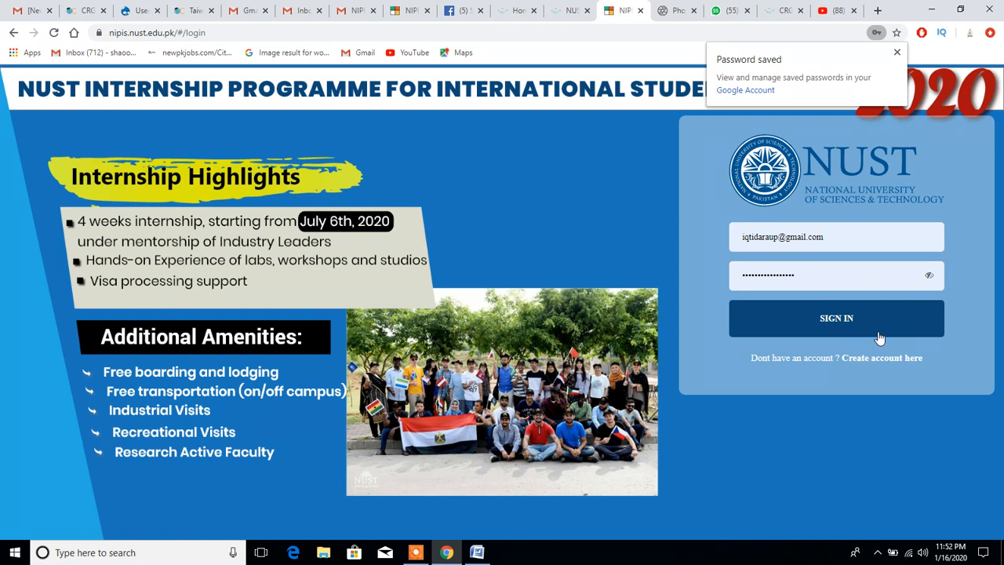
pyautogui.moveTo(883, 358)
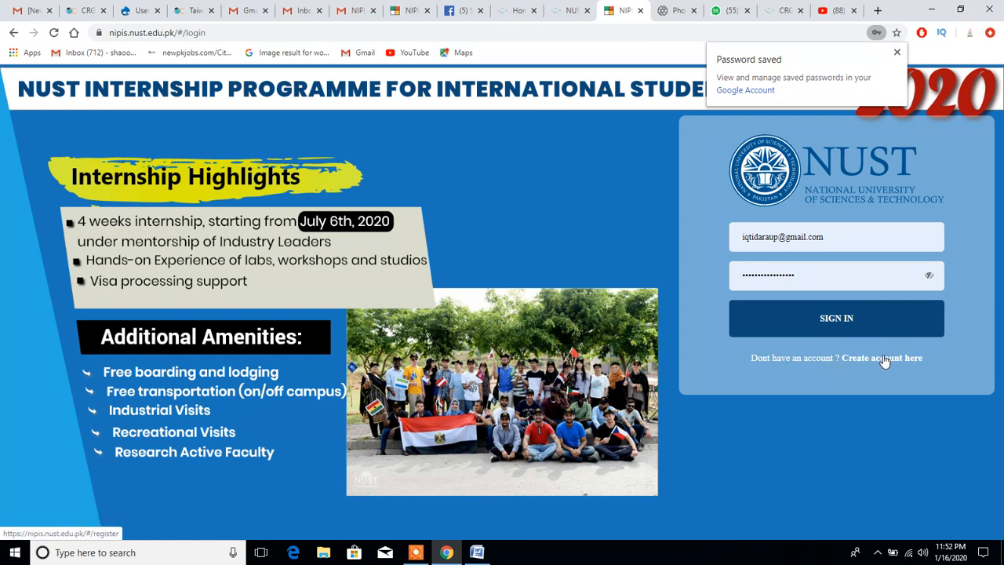
# Go to account creation and back to the NIPIS sign-in form with credentials filled.
pyautogui.click(882, 358)
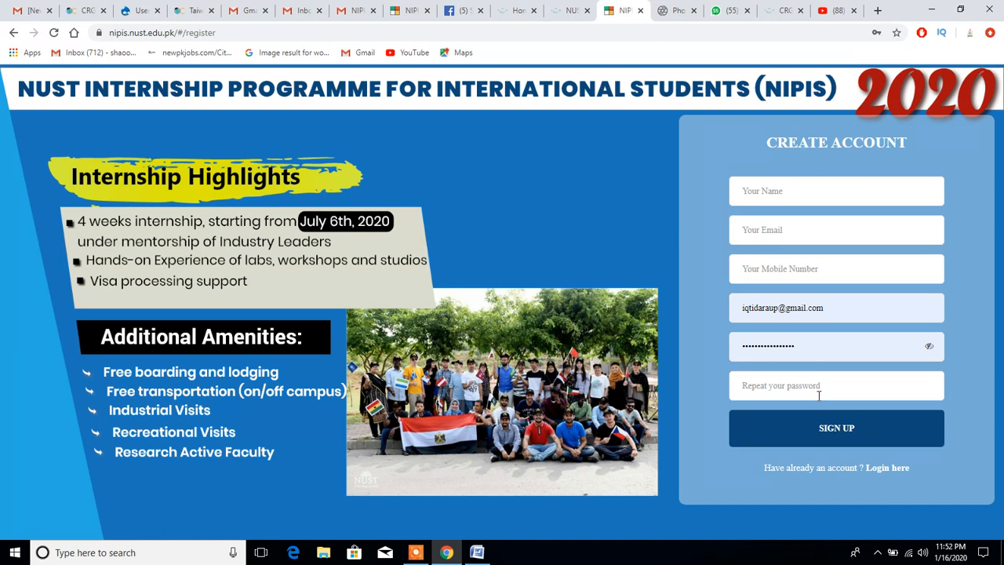
pyautogui.moveTo(887, 468)
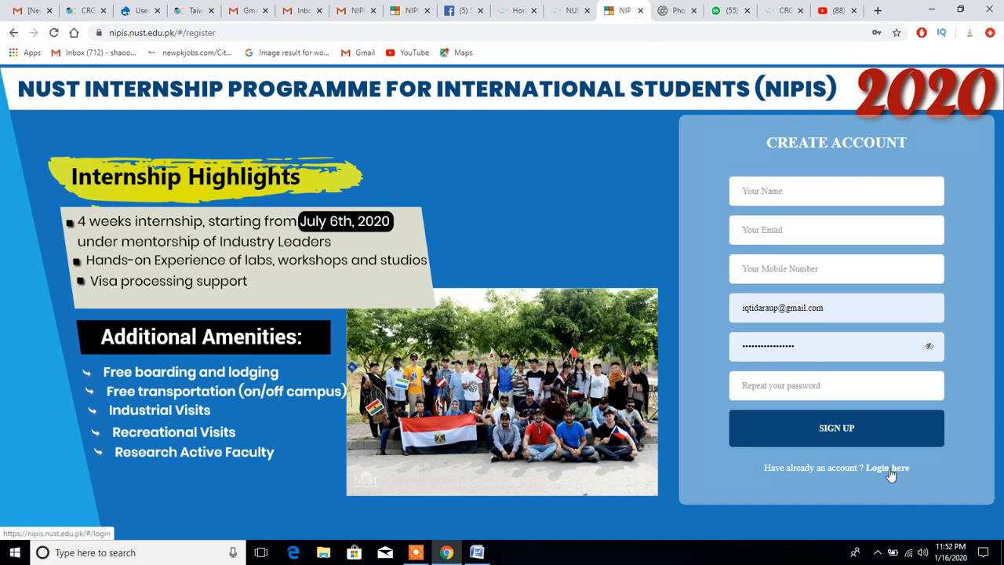
pyautogui.click(887, 467)
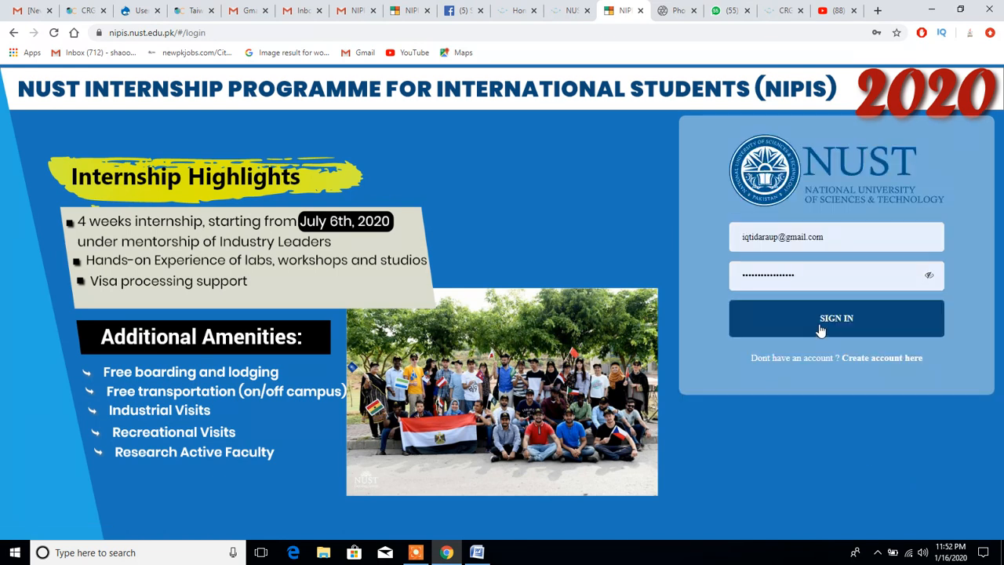
# Sign in to the NIPIS account with the registered email and password.
pyautogui.click(836, 317)
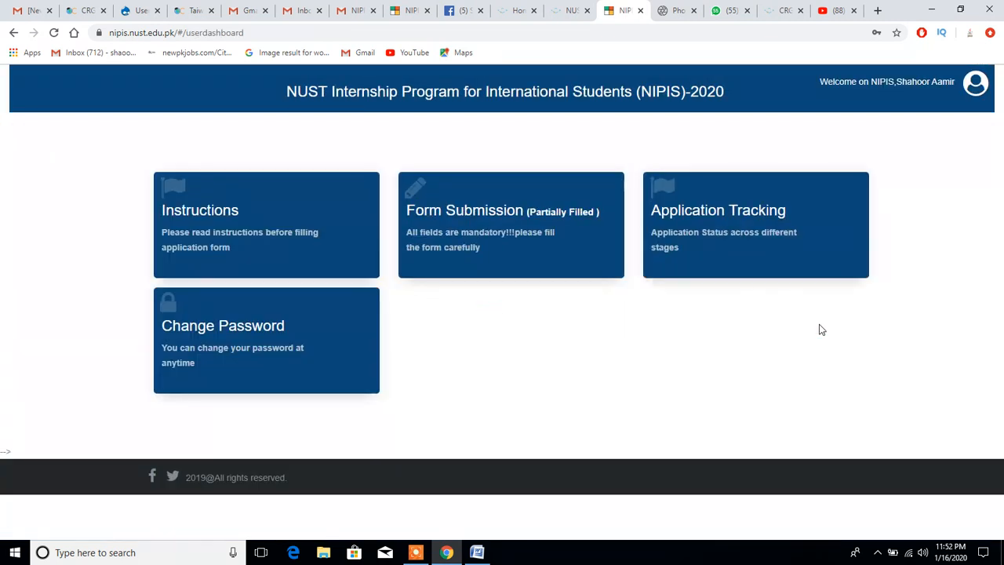
pyautogui.moveTo(501, 271)
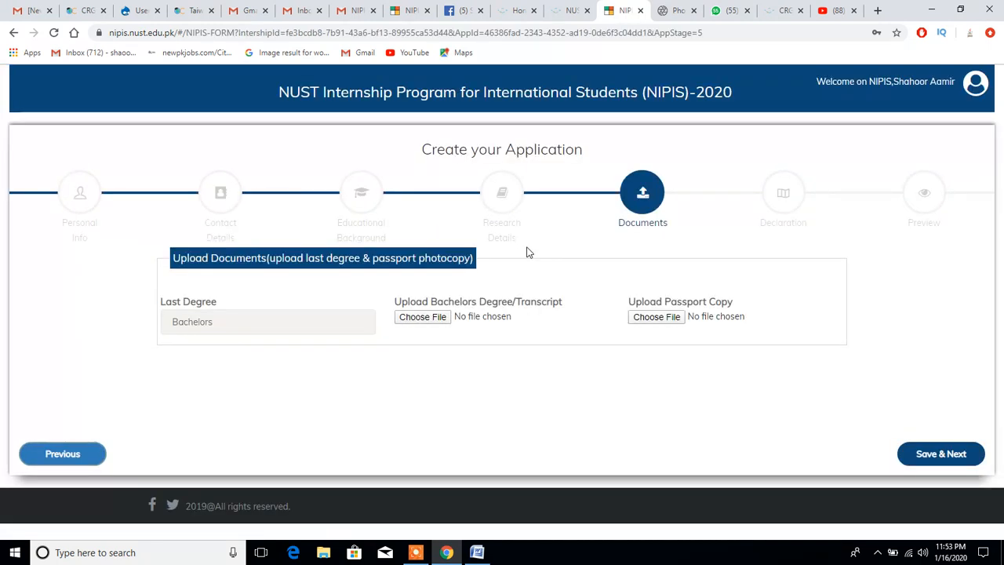
pyautogui.moveTo(55, 291)
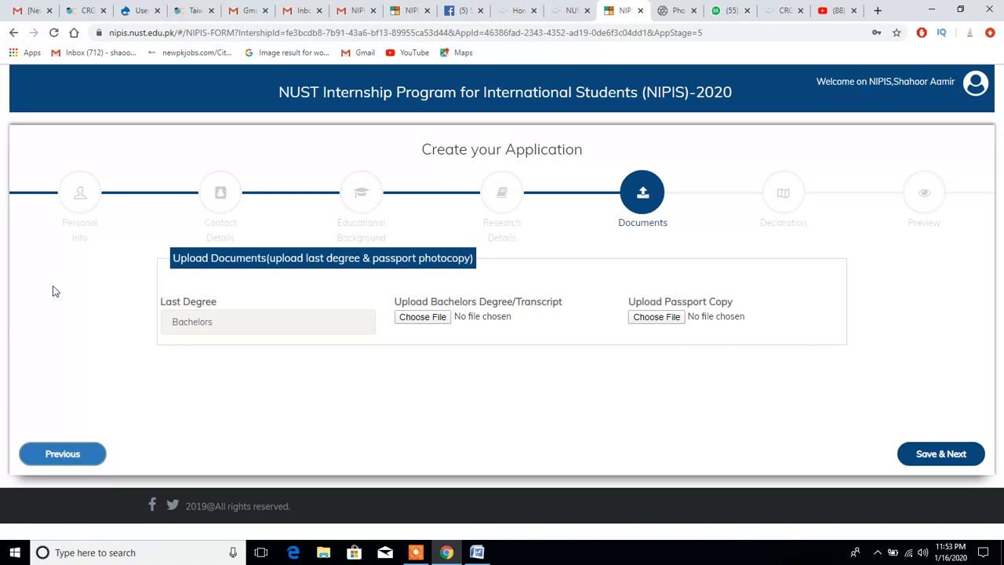
pyautogui.moveTo(77, 238)
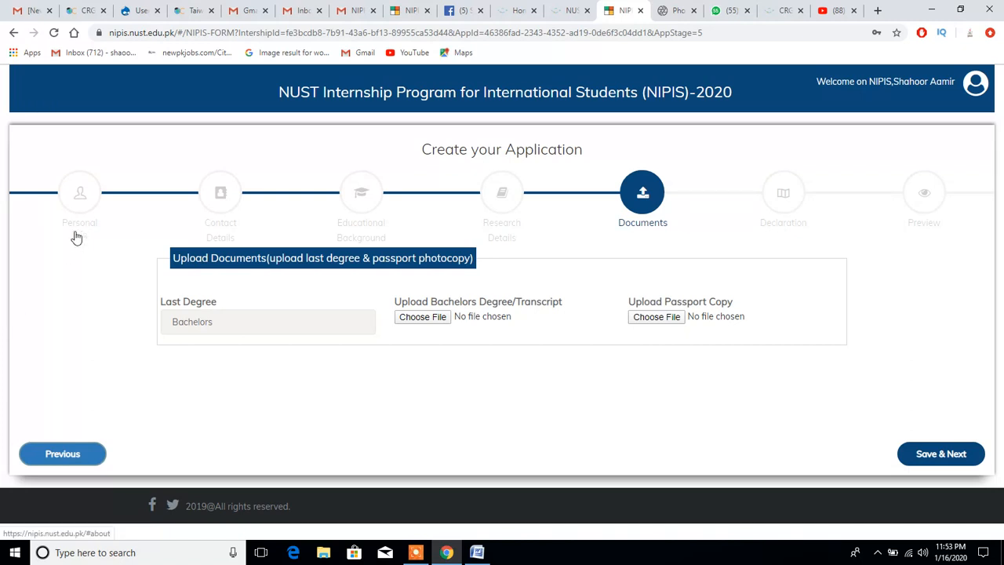
pyautogui.moveTo(61, 230)
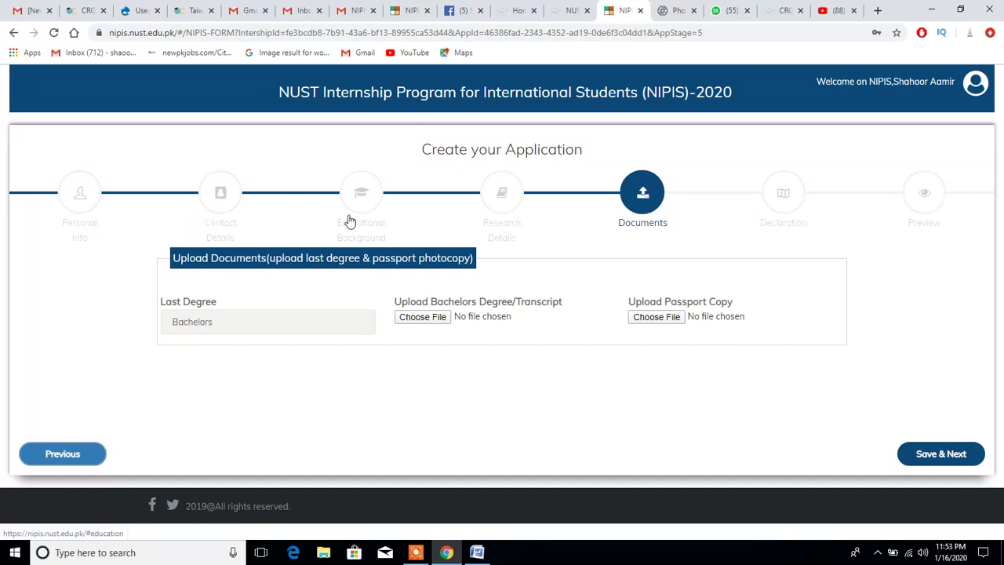
pyautogui.moveTo(627, 251)
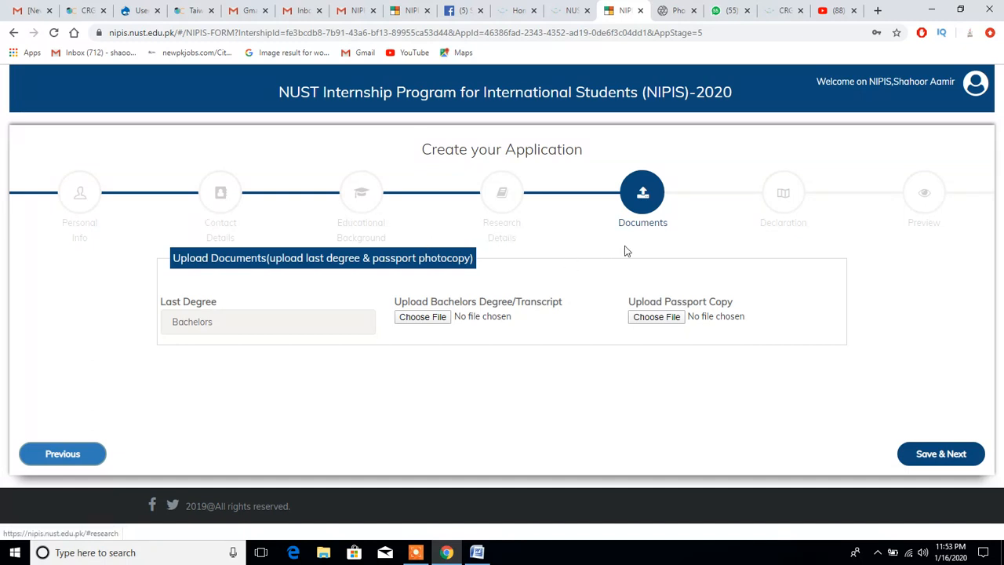
pyautogui.moveTo(782, 220)
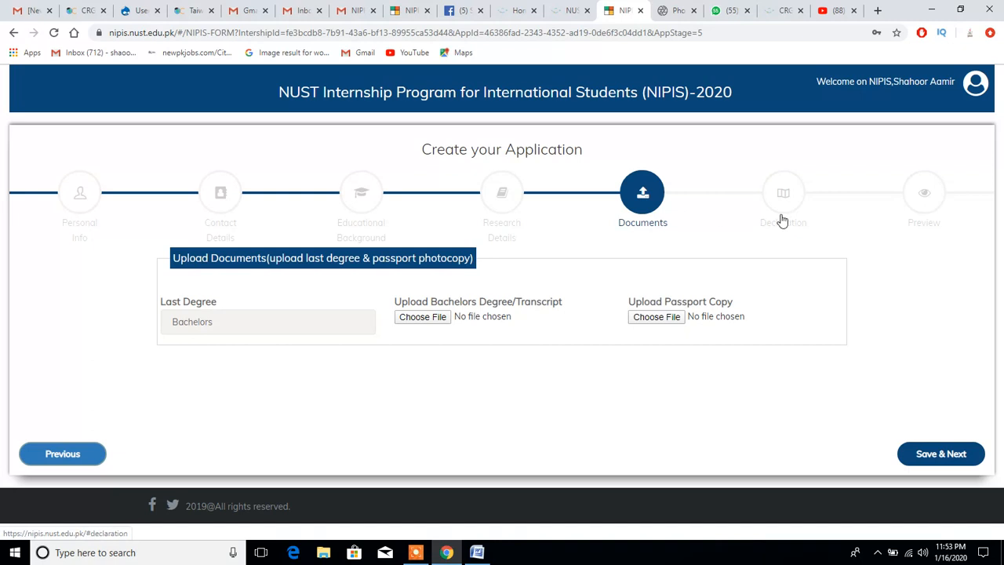
pyautogui.moveTo(866, 313)
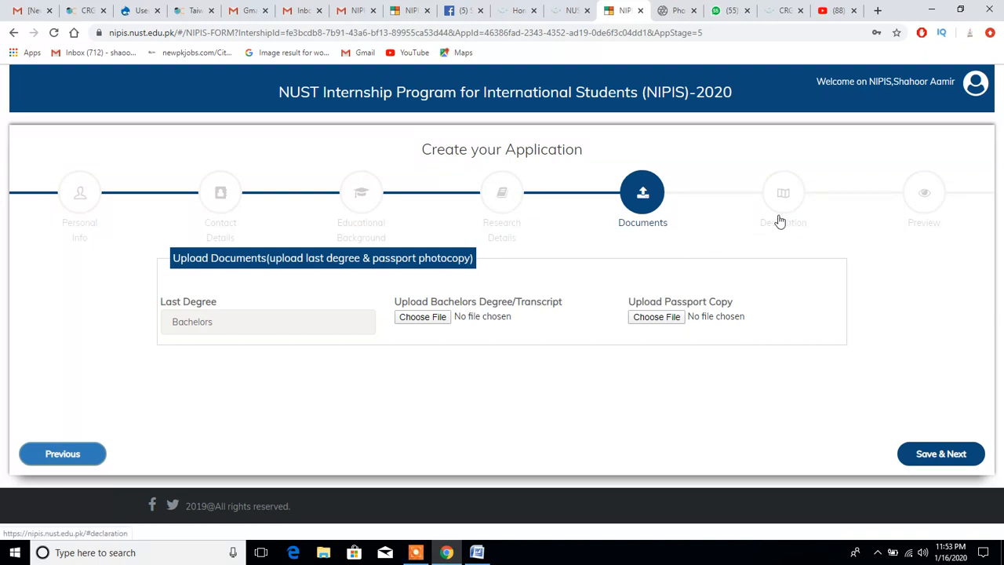
pyautogui.moveTo(502, 224)
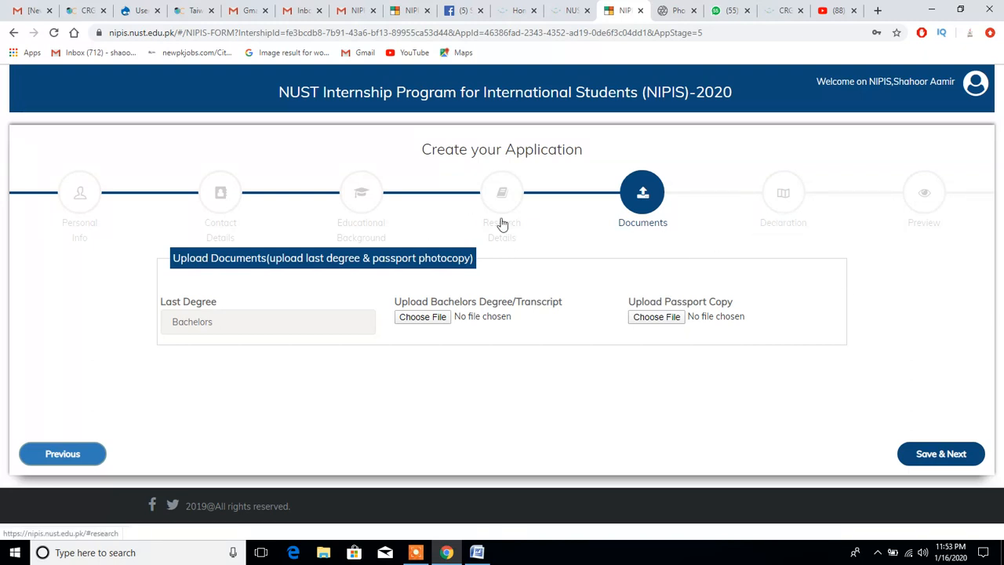
pyautogui.moveTo(192, 208)
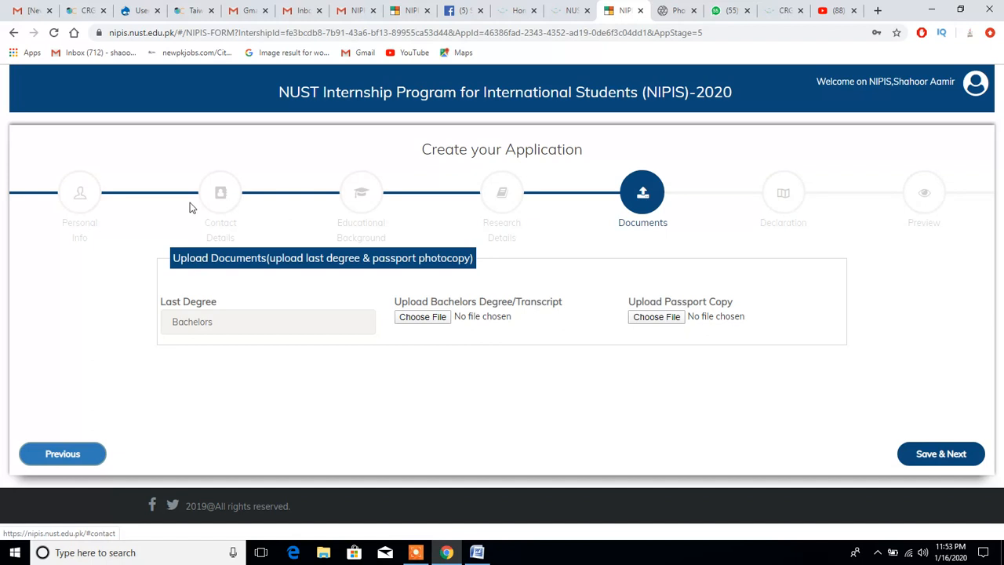
pyautogui.moveTo(82, 227)
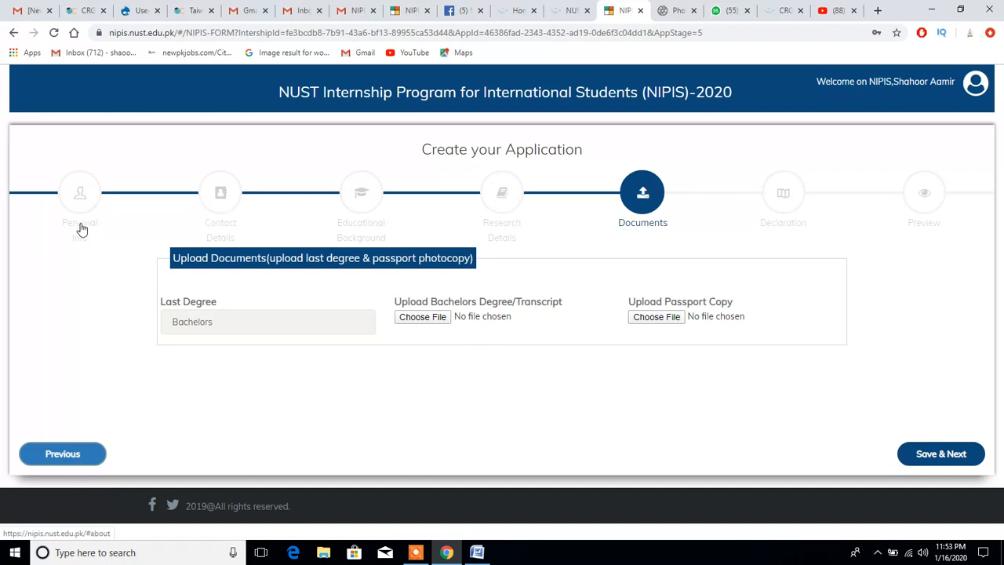
pyautogui.moveTo(84, 237)
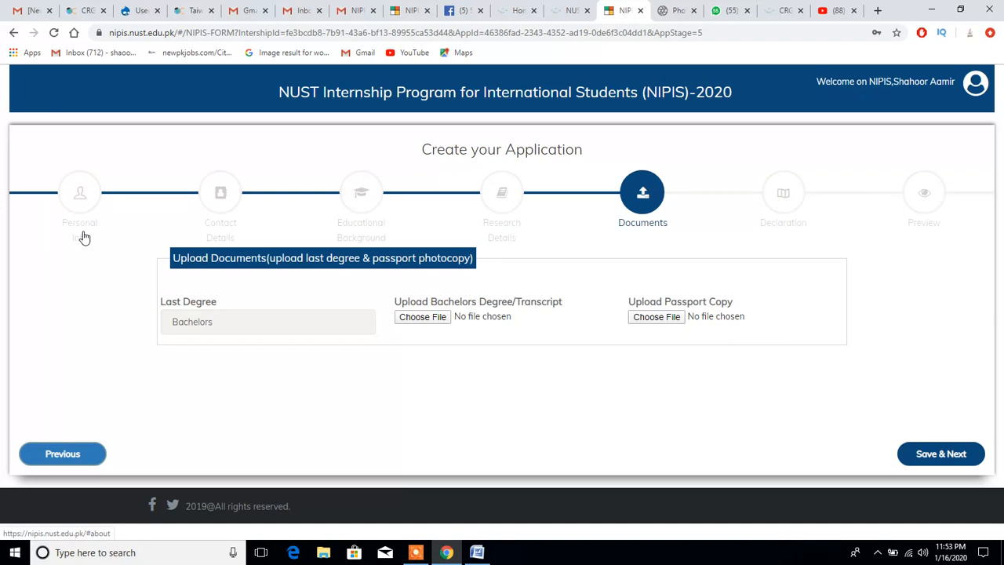
pyautogui.moveTo(210, 236)
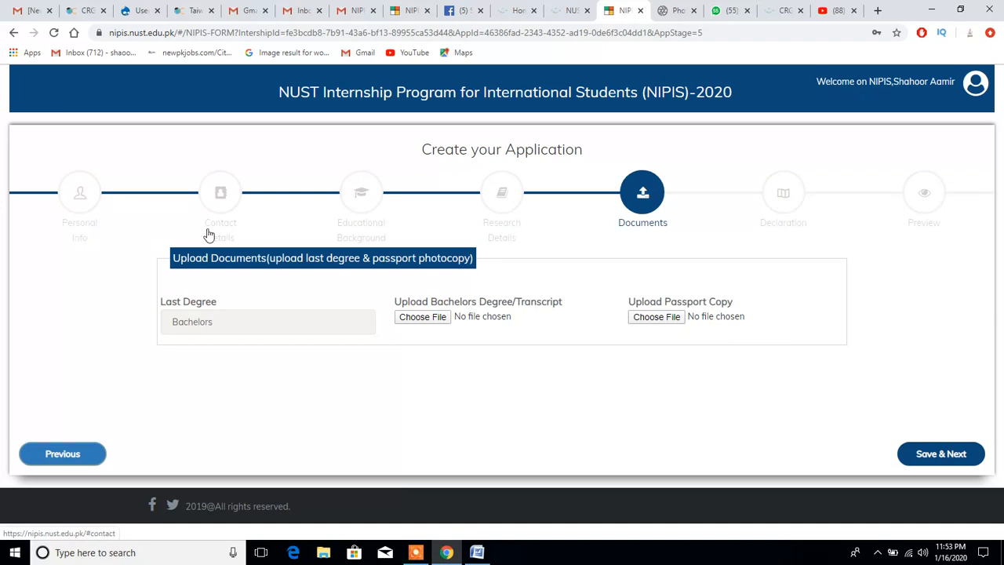
pyautogui.moveTo(237, 236)
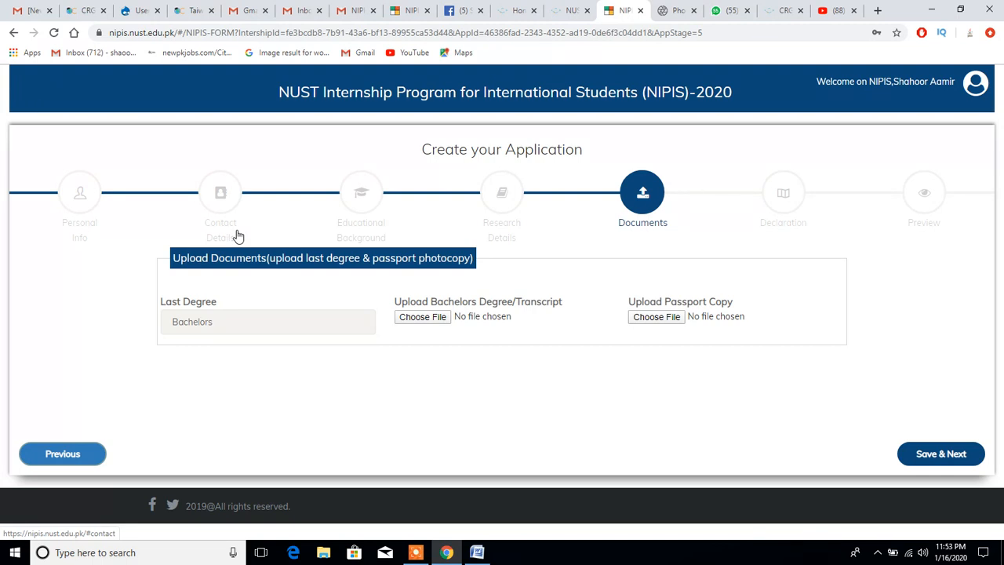
pyautogui.moveTo(343, 263)
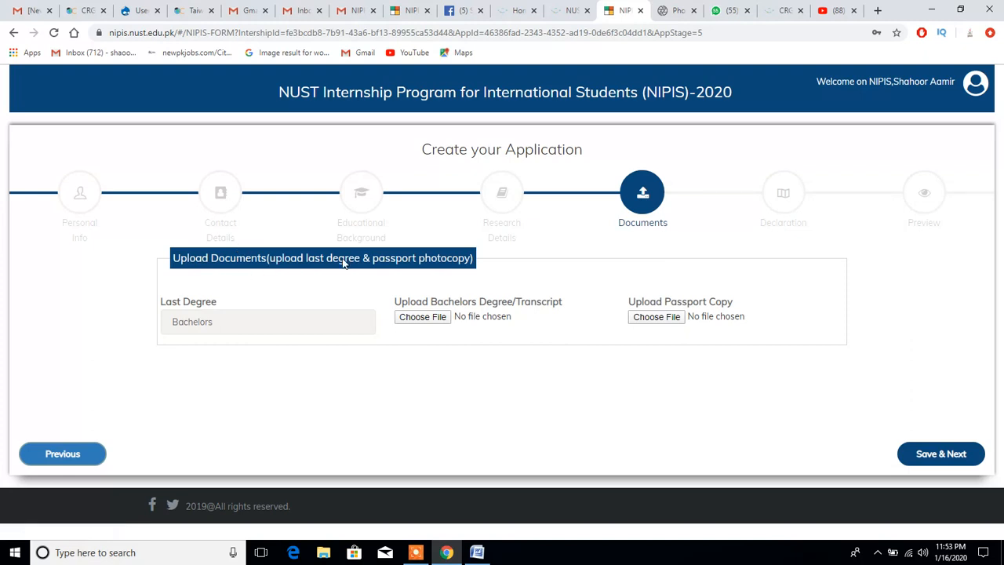
pyautogui.moveTo(371, 245)
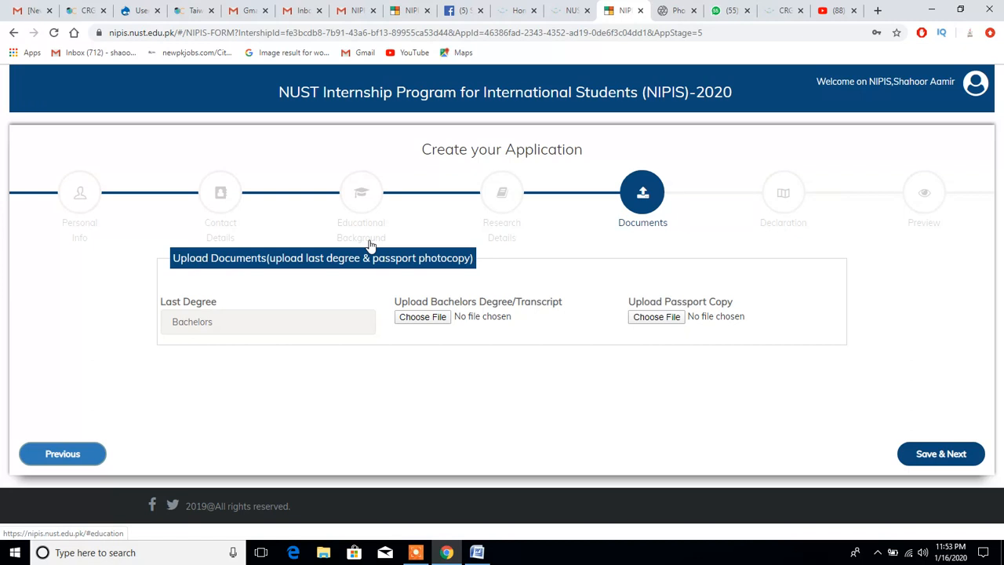
pyautogui.moveTo(515, 238)
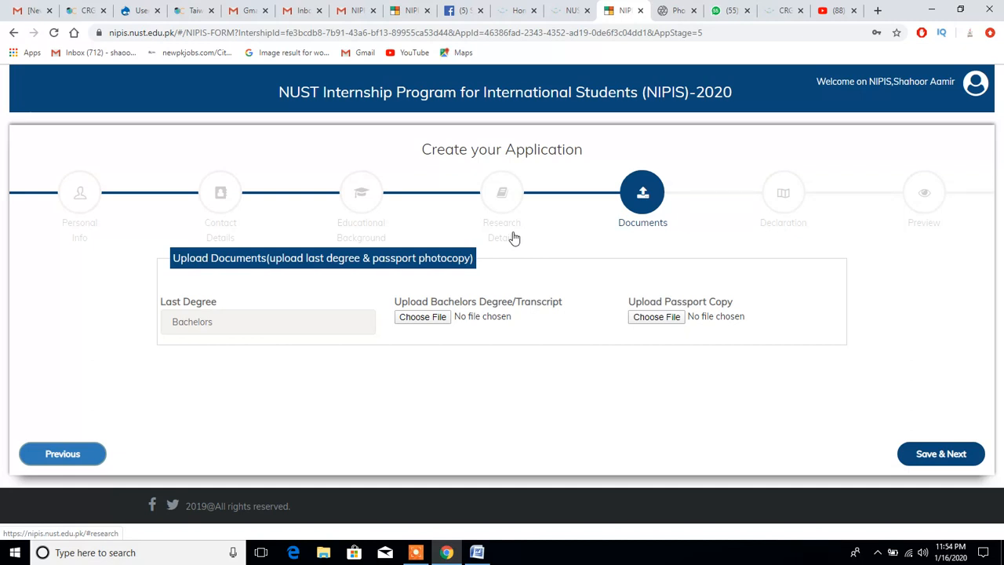
pyautogui.moveTo(610, 306)
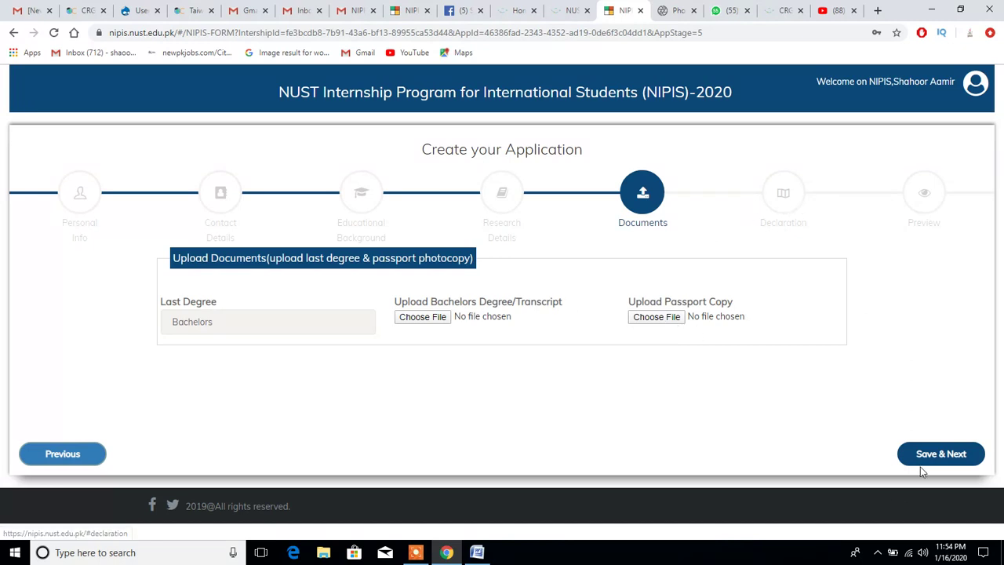
# Enter health note 'b', answer Yes to visa letter and academic credit, and save to Preview.
pyautogui.click(941, 453)
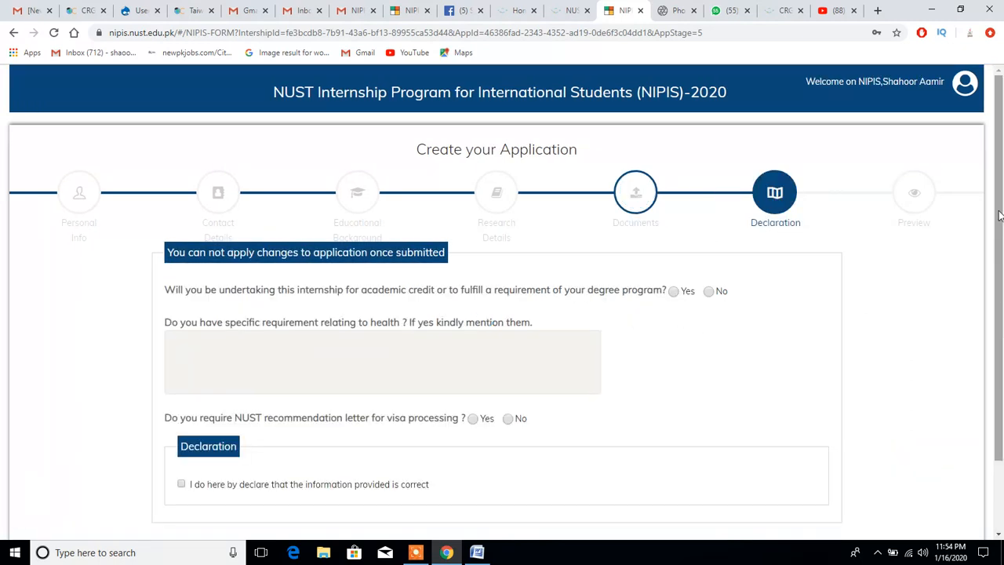
pyautogui.scroll(-3)
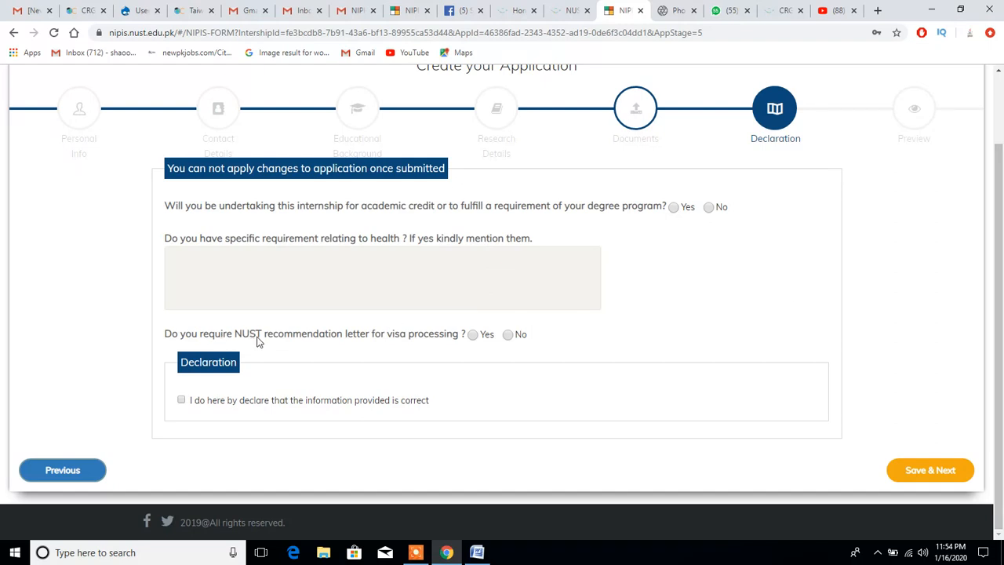
pyautogui.click(382, 277)
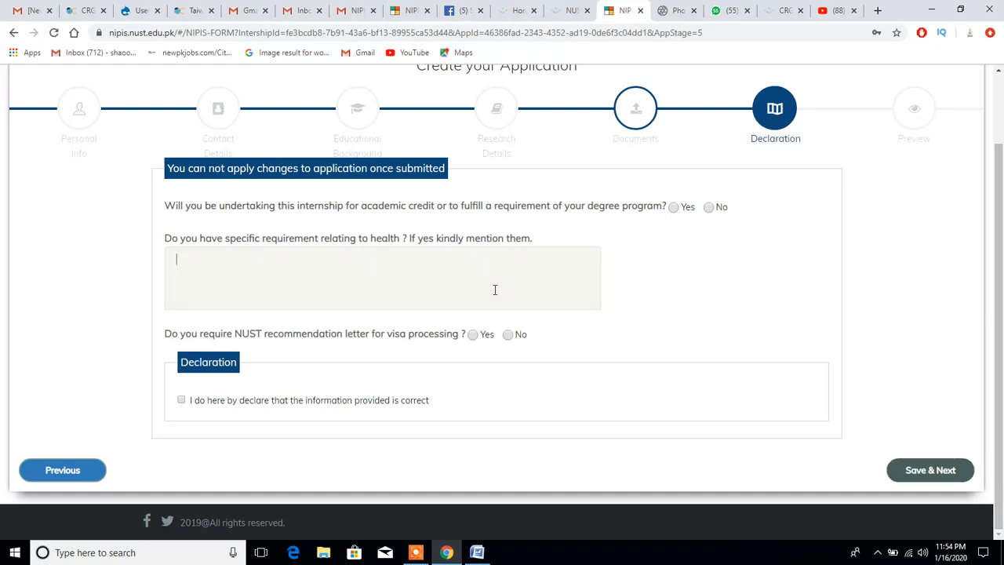
pyautogui.write('b')
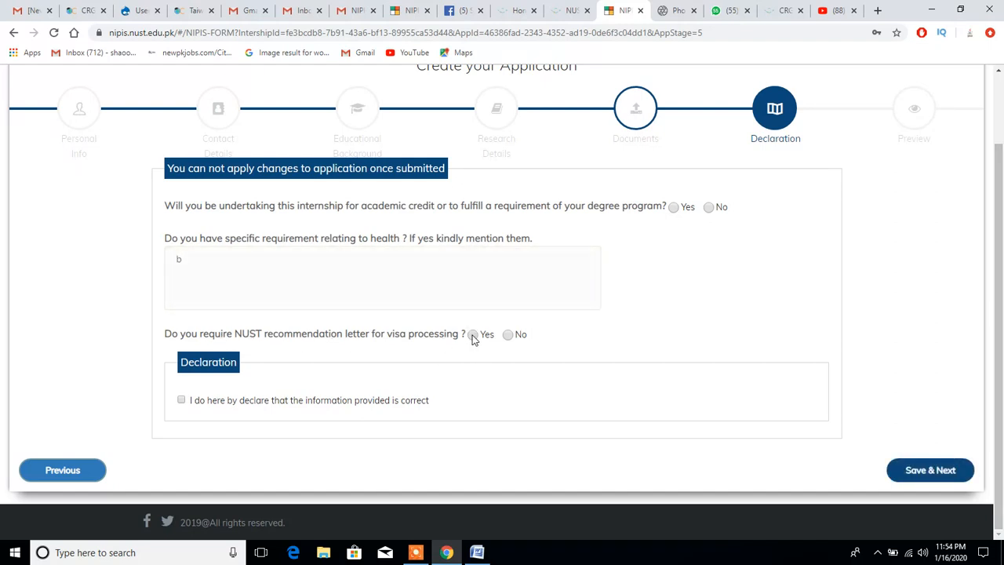
pyautogui.click(473, 334)
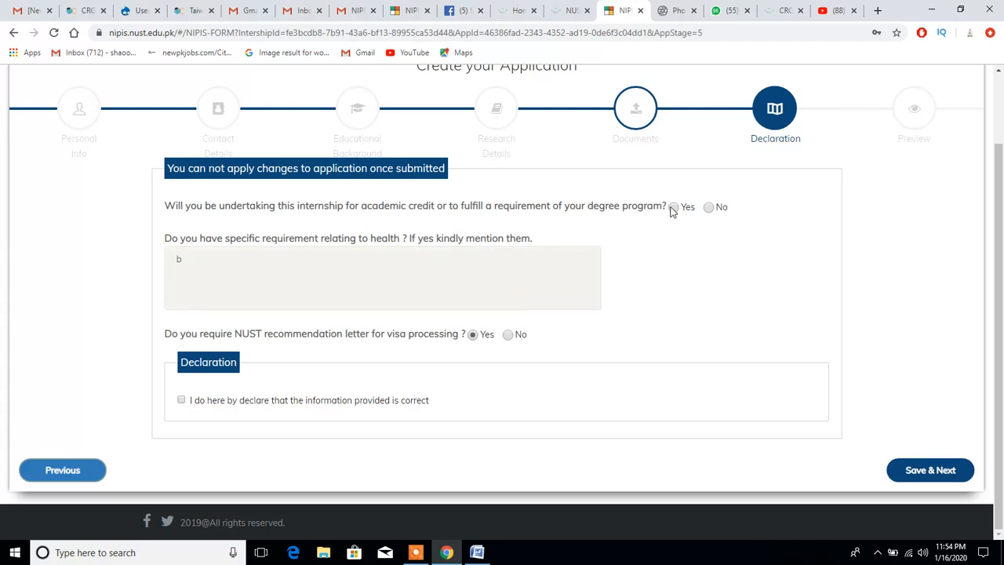
pyautogui.click(181, 399)
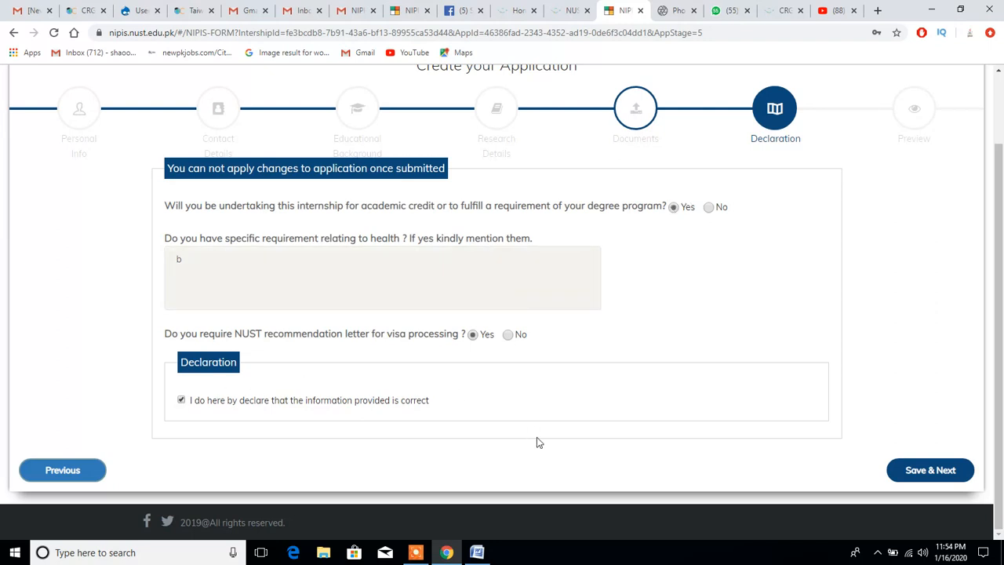
pyautogui.click(930, 469)
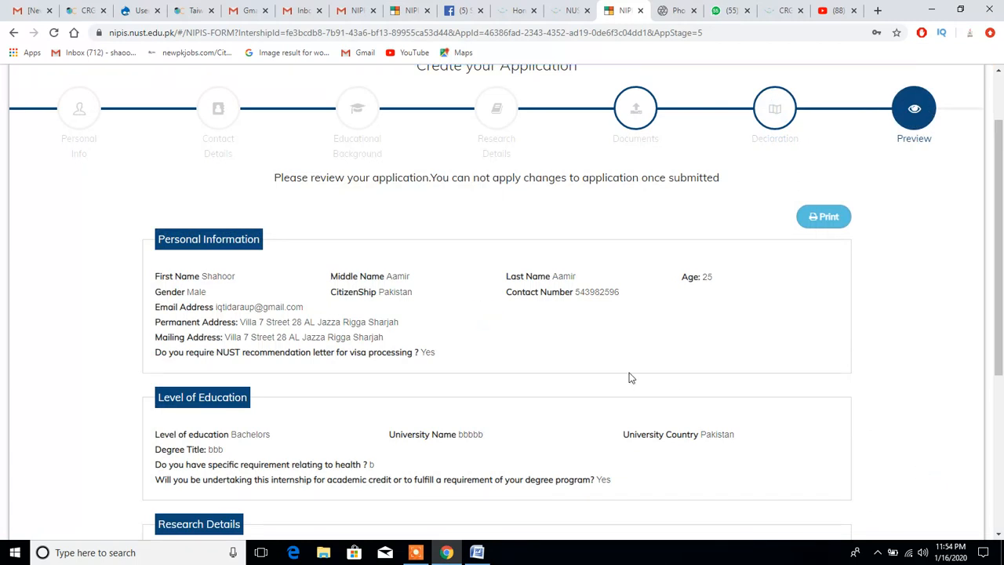
pyautogui.moveTo(206, 264)
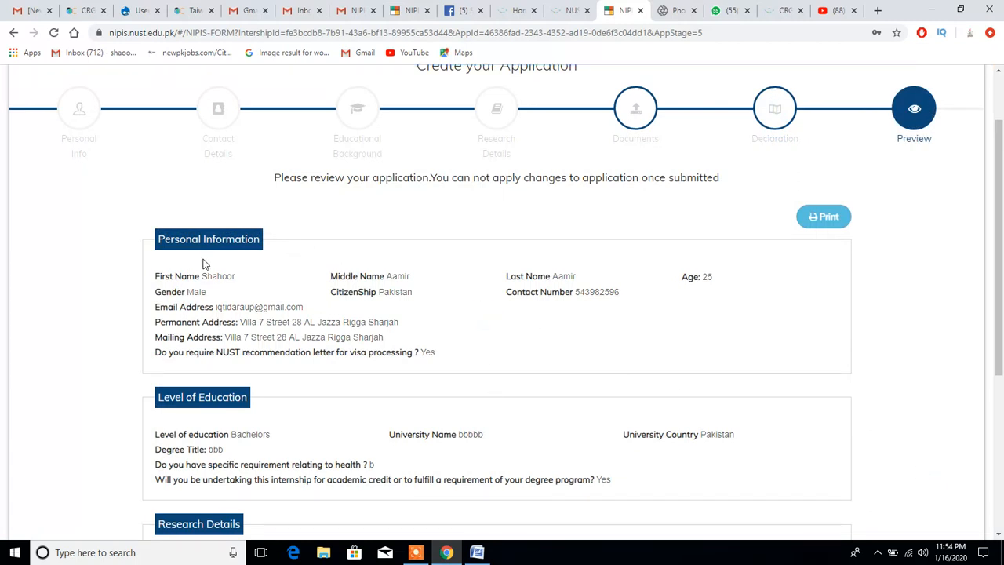
pyautogui.moveTo(655, 306)
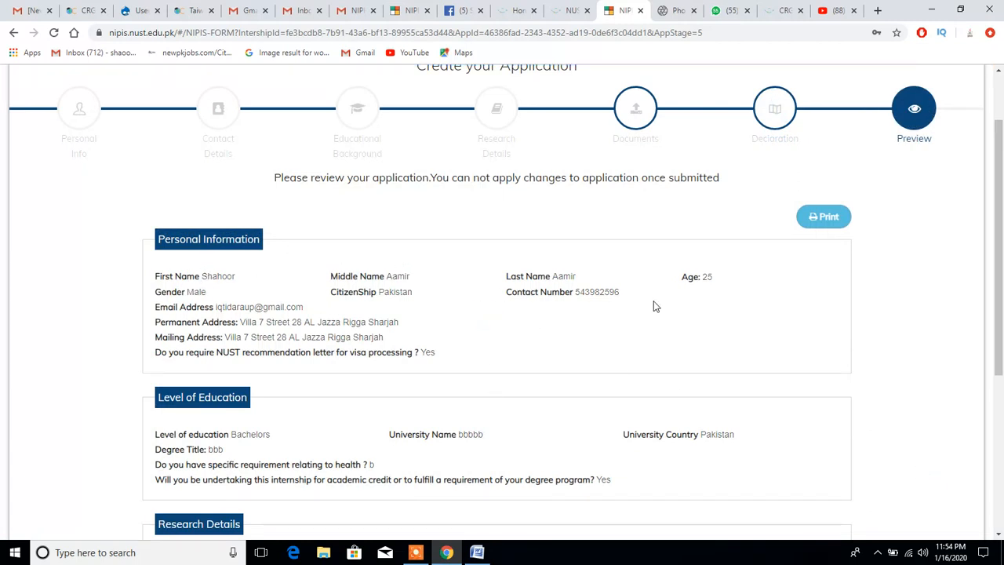
pyautogui.moveTo(529, 303)
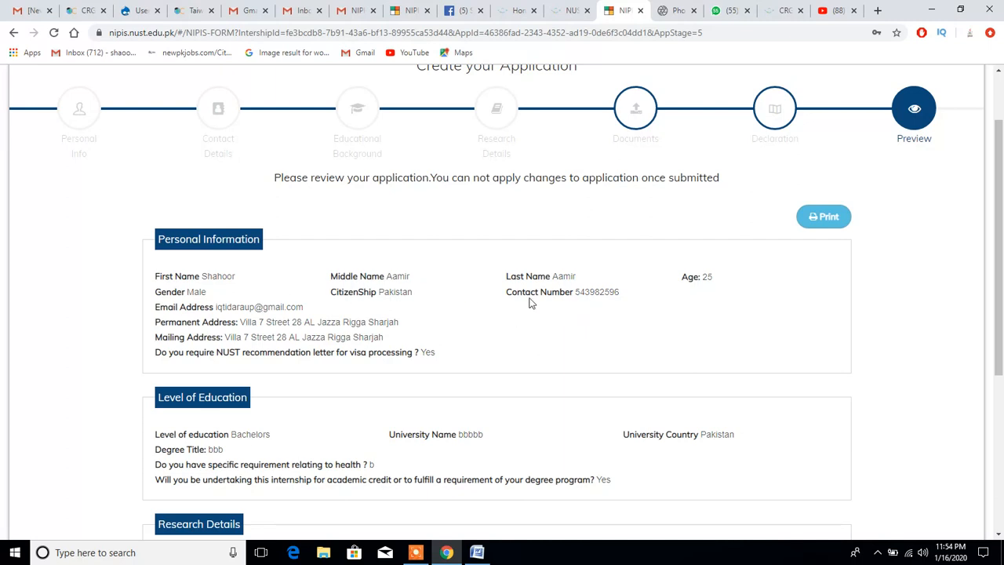
pyautogui.moveTo(684, 401)
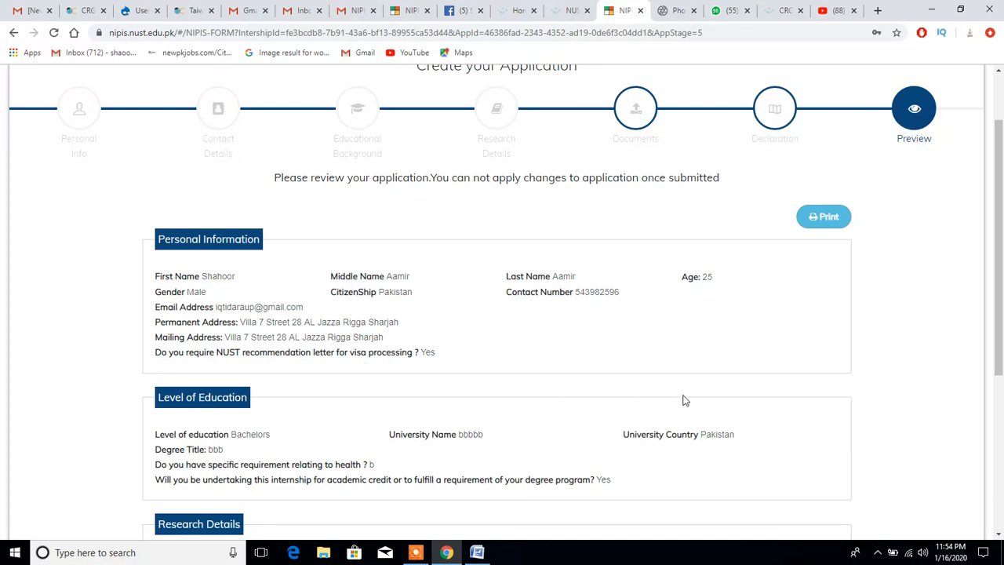
pyautogui.scroll(-3)
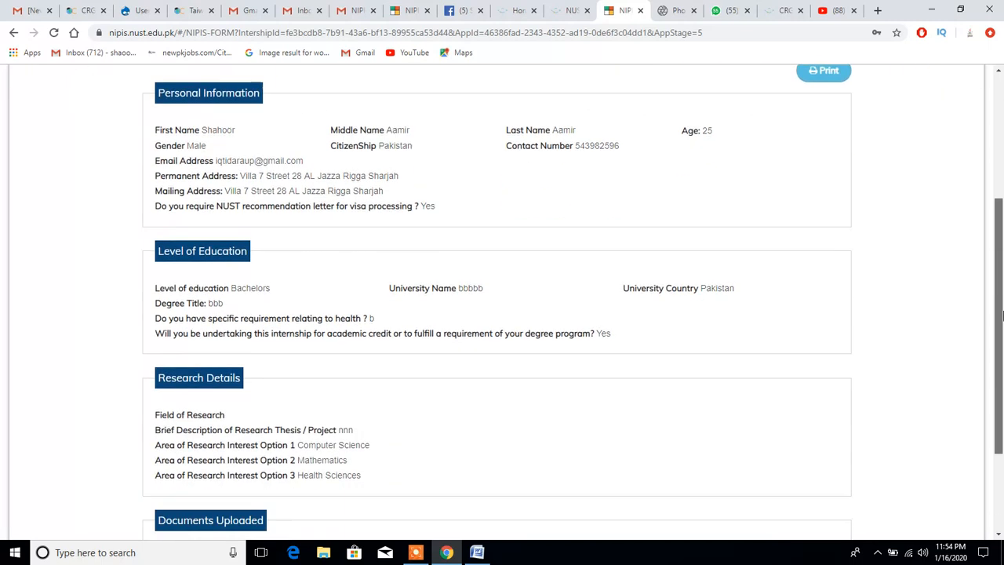
pyautogui.moveTo(392, 325)
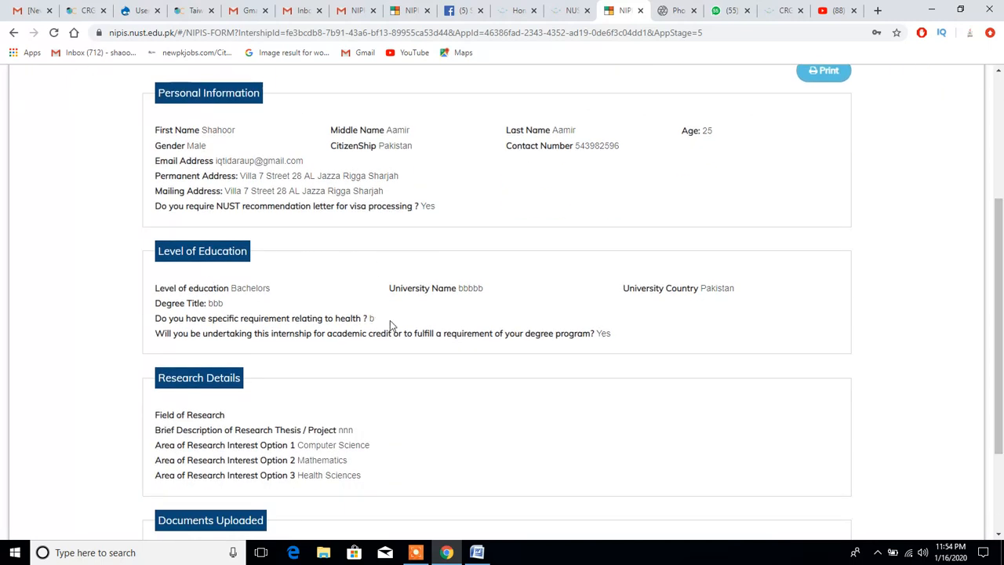
pyautogui.moveTo(1000, 241)
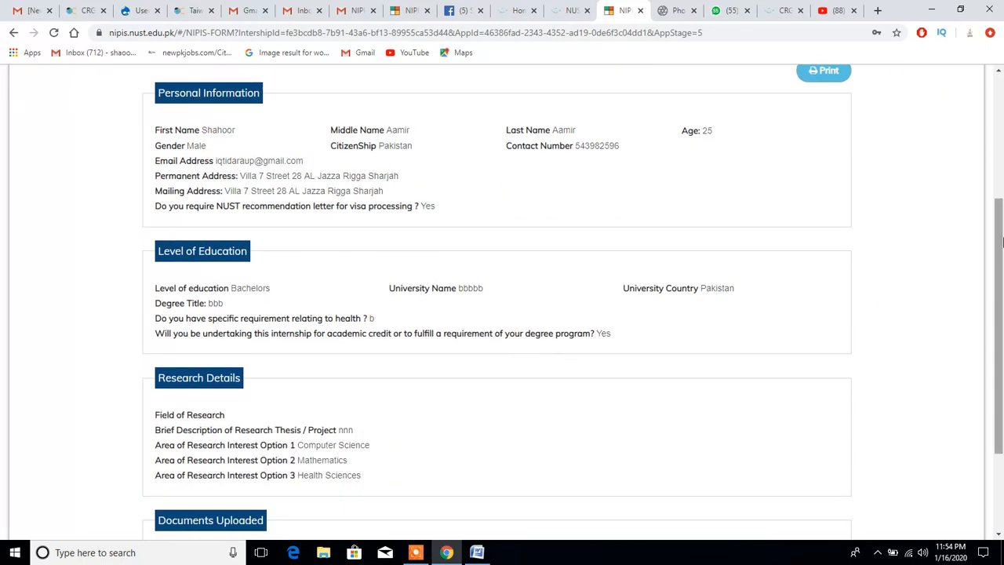
pyautogui.scroll(-3)
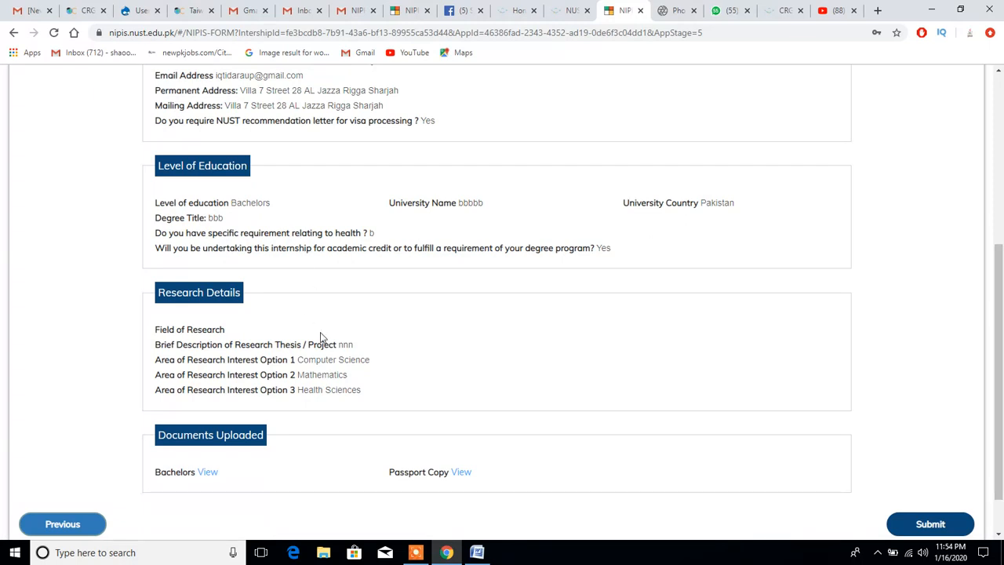
pyautogui.scroll(-3)
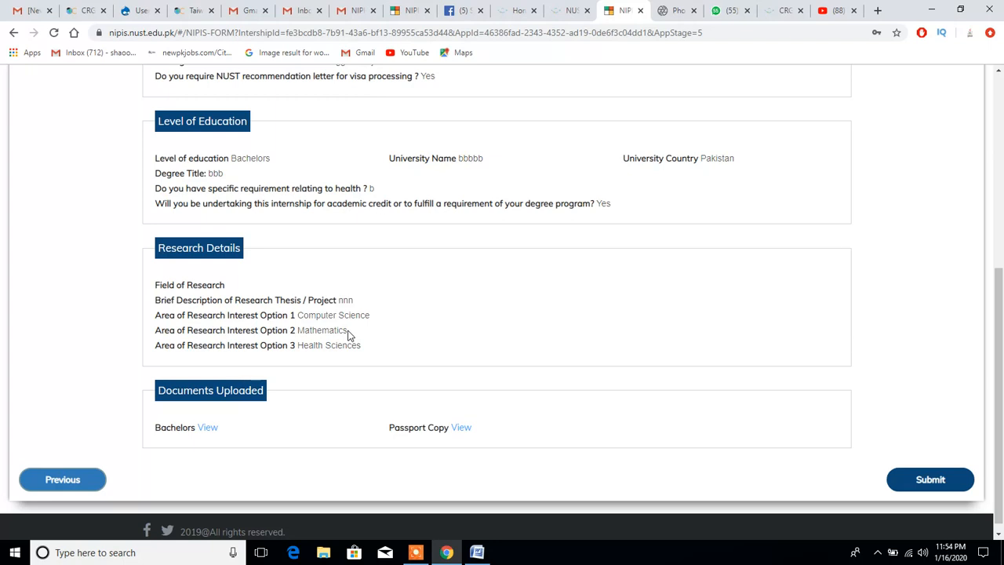
pyautogui.moveTo(225, 265)
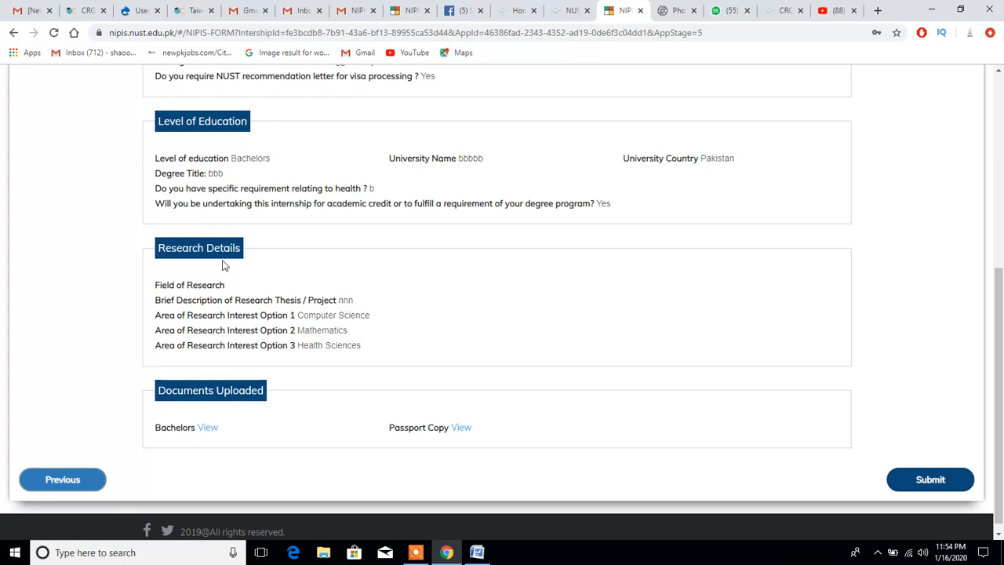
pyautogui.moveTo(228, 426)
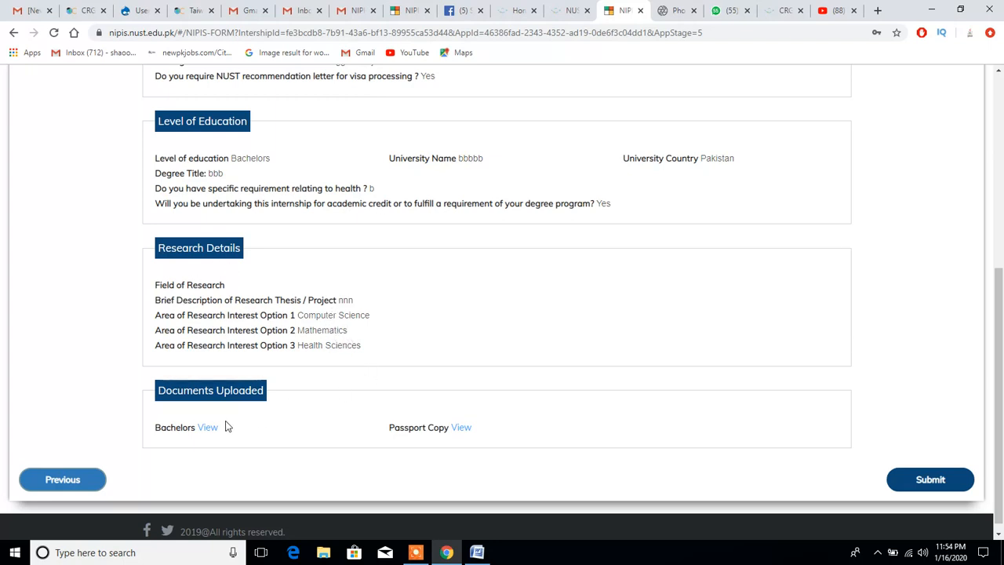
pyautogui.moveTo(930, 479)
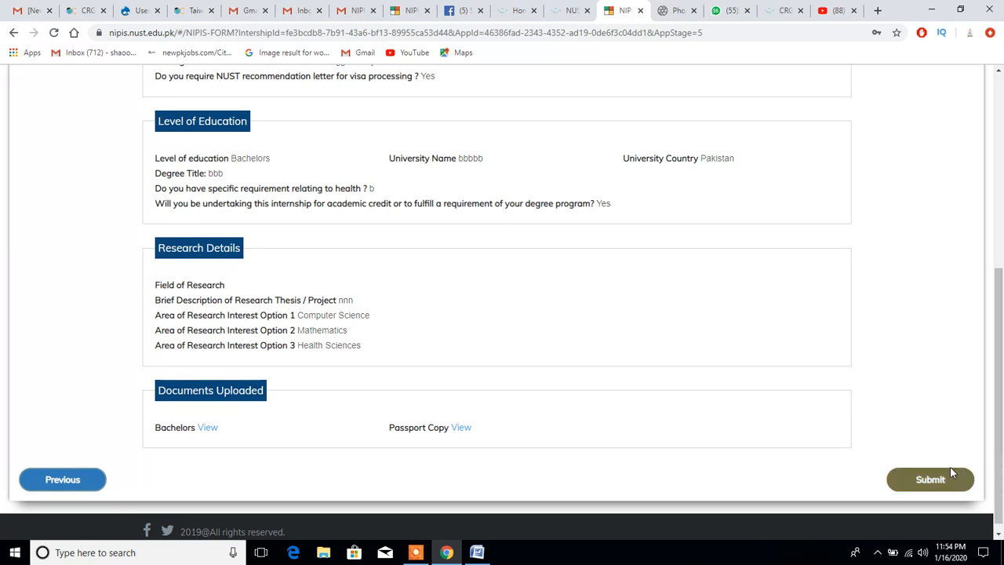
pyautogui.scroll(3)
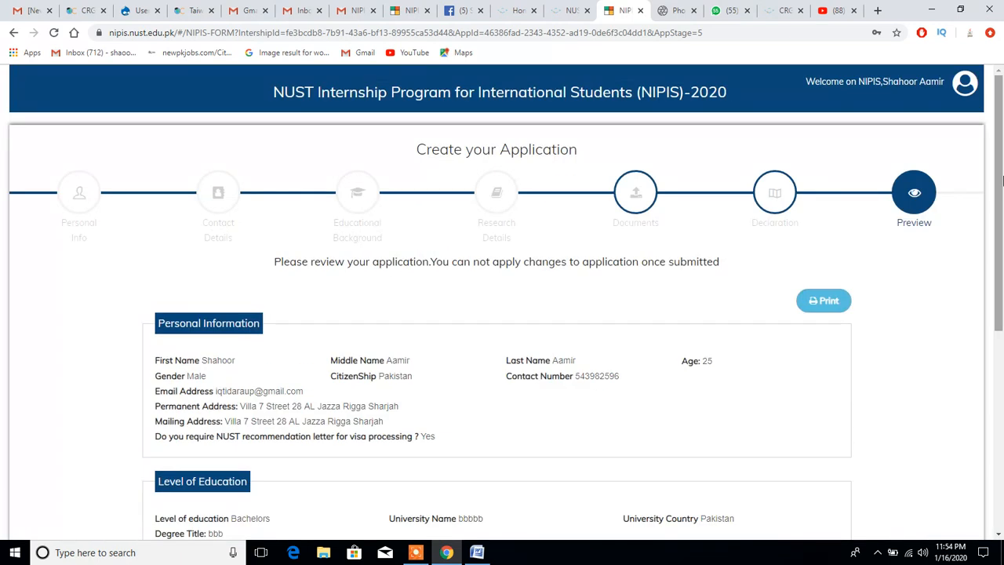
pyautogui.moveTo(919, 239)
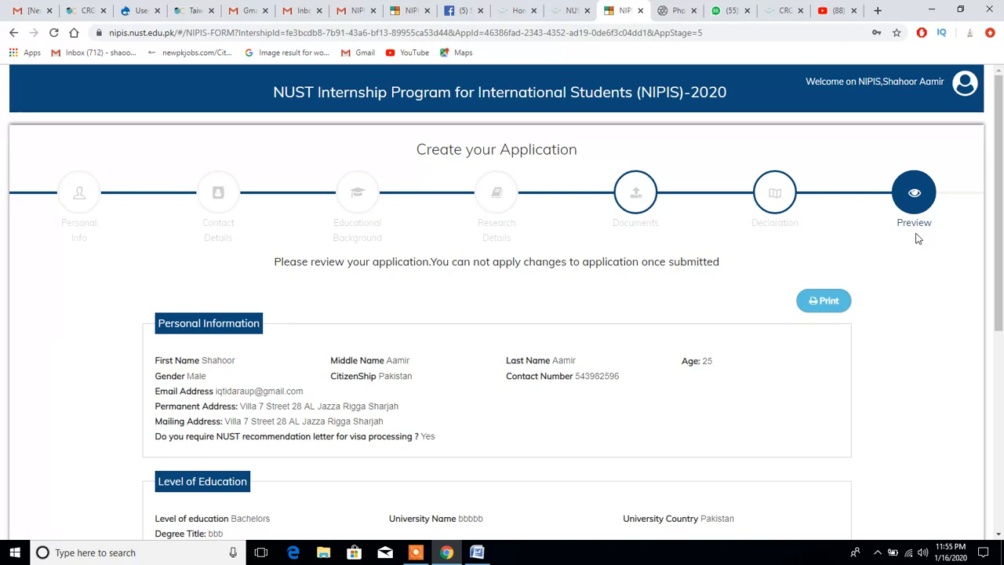
pyautogui.moveTo(775, 193)
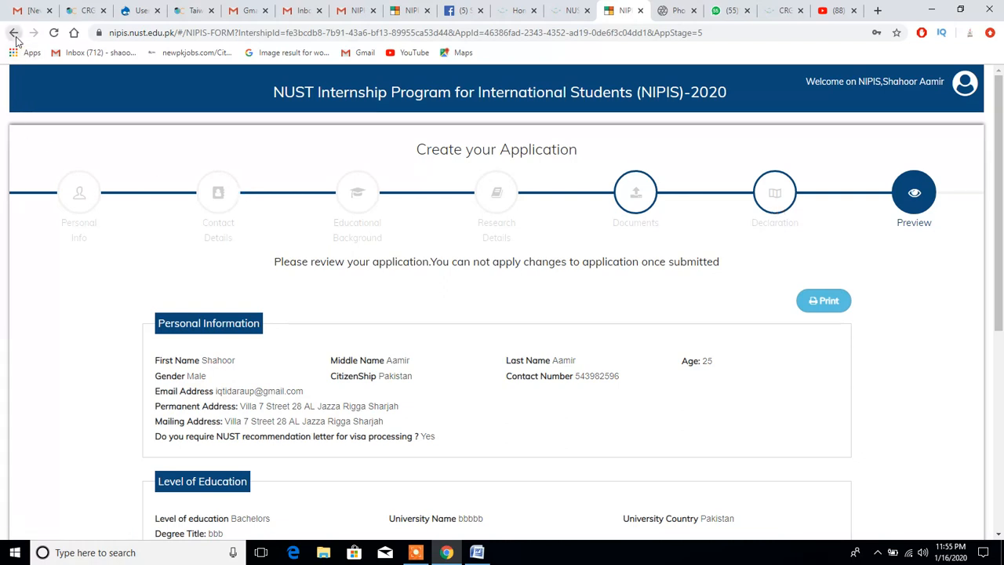
# Go back to the dashboard, reopen Form Submission, and advance past Documents to Declaration.
pyautogui.click(14, 33)
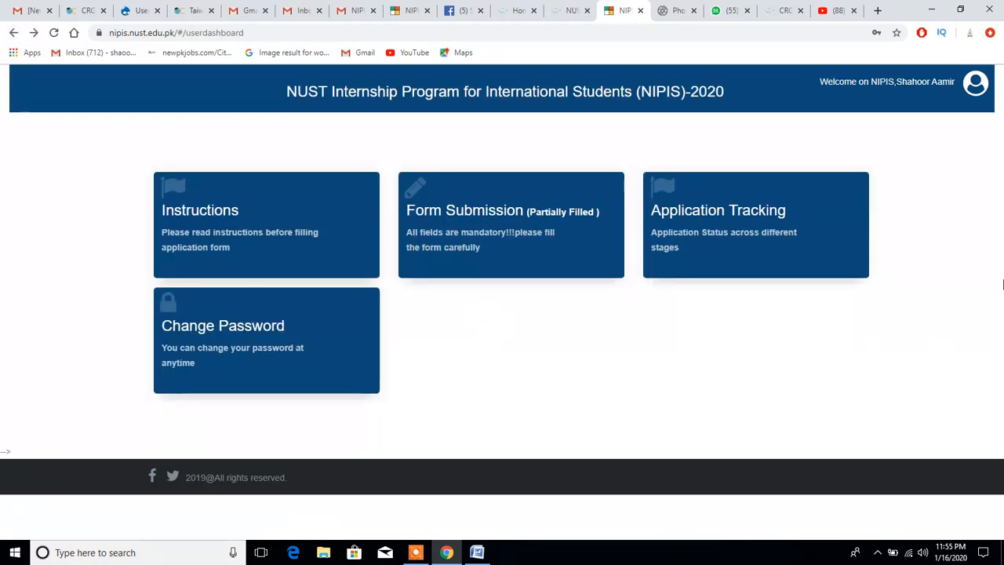
pyautogui.click(511, 225)
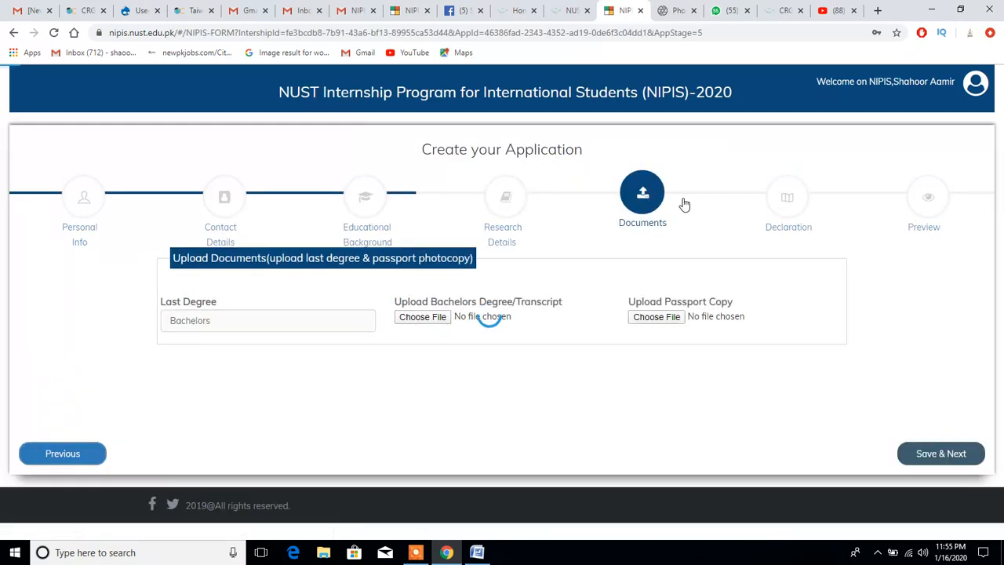
pyautogui.moveTo(940, 454)
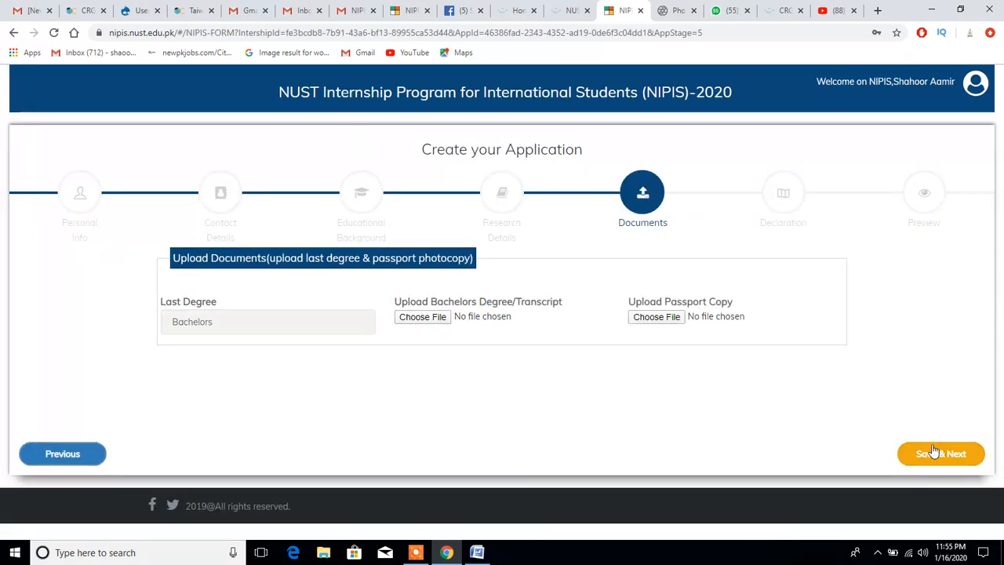
pyautogui.click(940, 453)
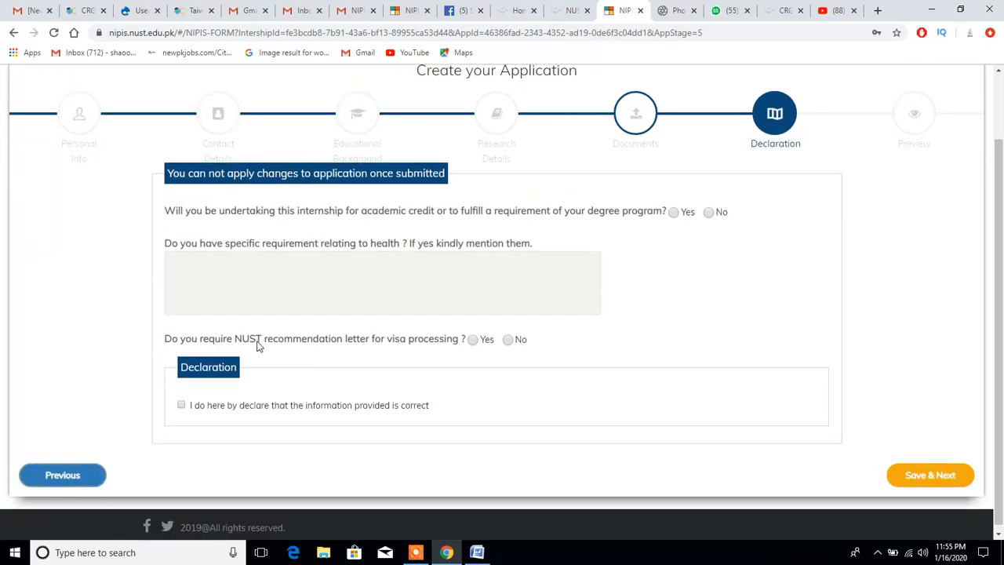
pyautogui.moveTo(439, 357)
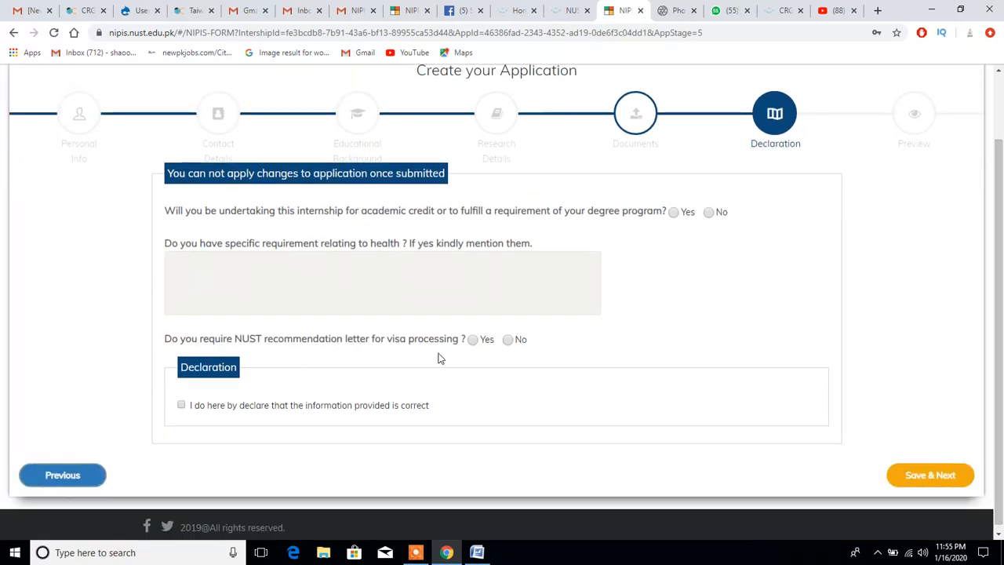
# Choose Yes for needing a visa recommendation letter.
pyautogui.click(472, 339)
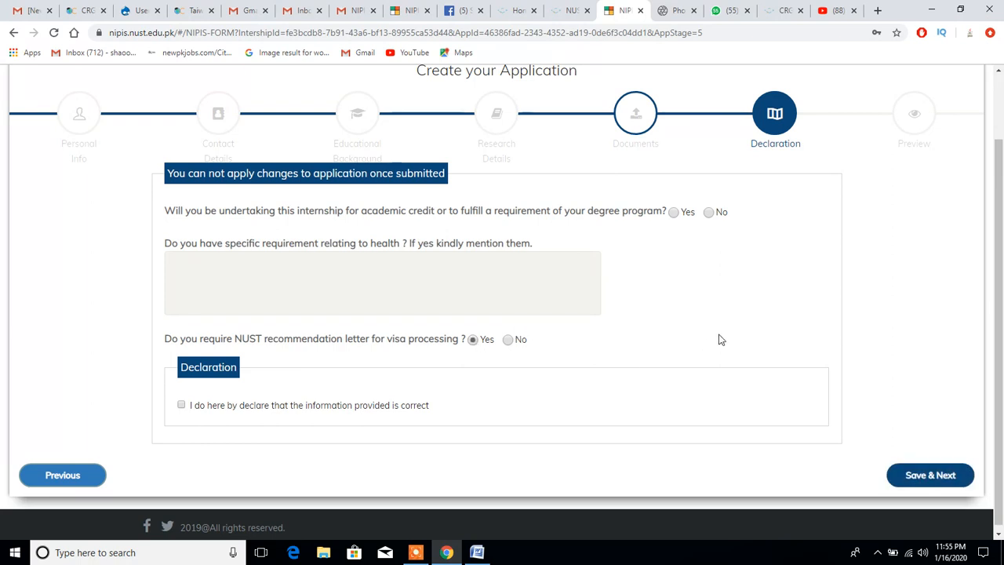
pyautogui.moveTo(725, 336)
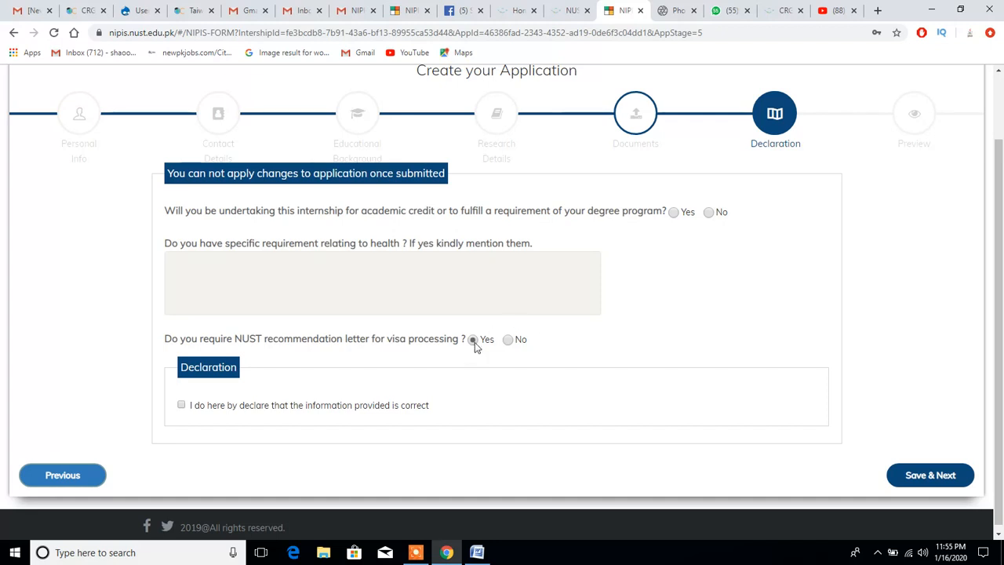
pyautogui.click(473, 339)
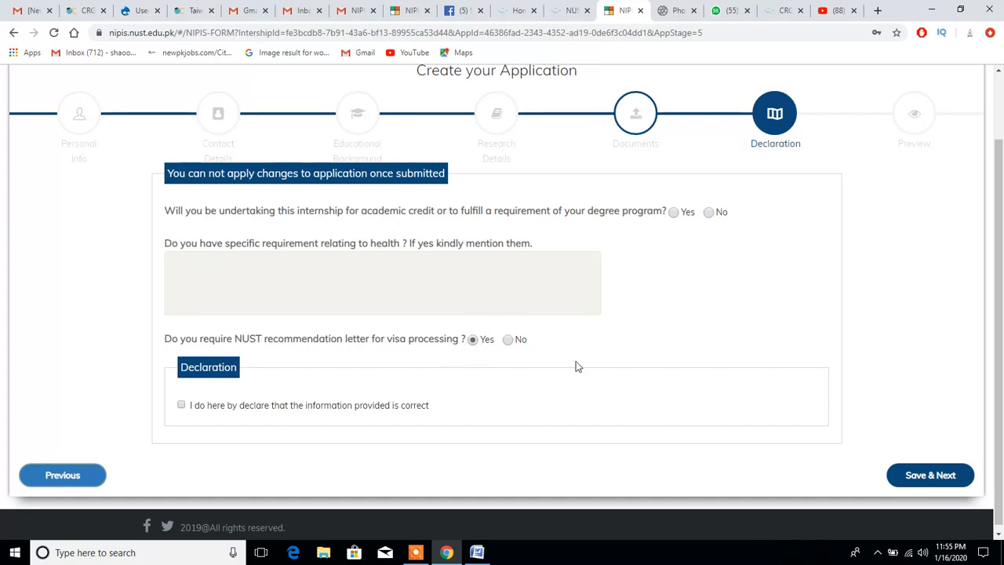
pyautogui.moveTo(724, 325)
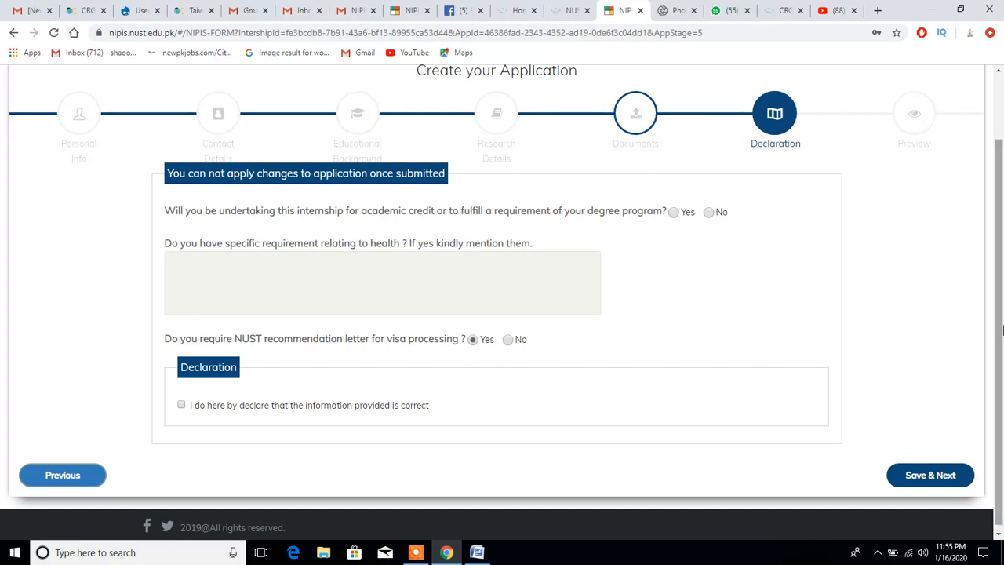
pyautogui.scroll(3)
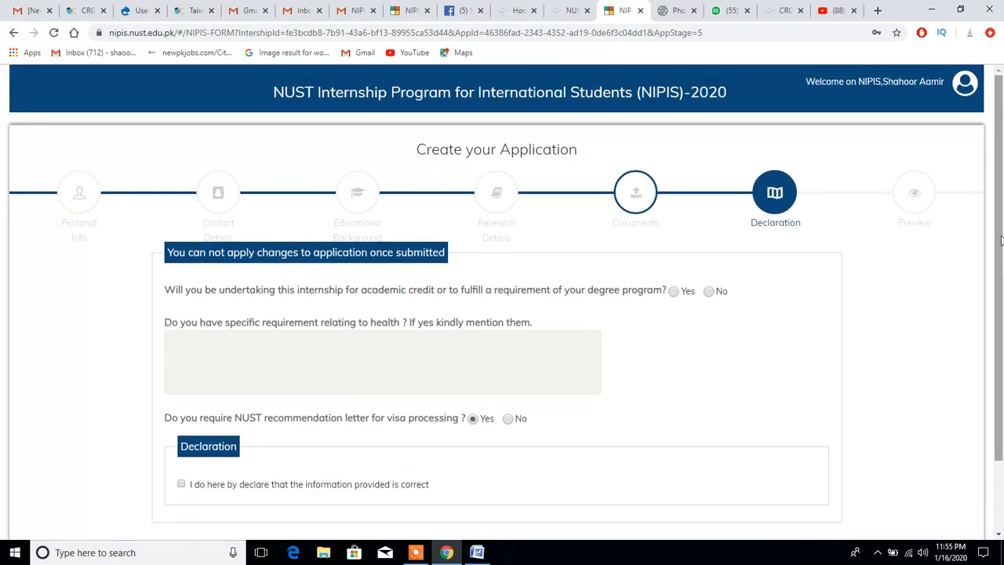